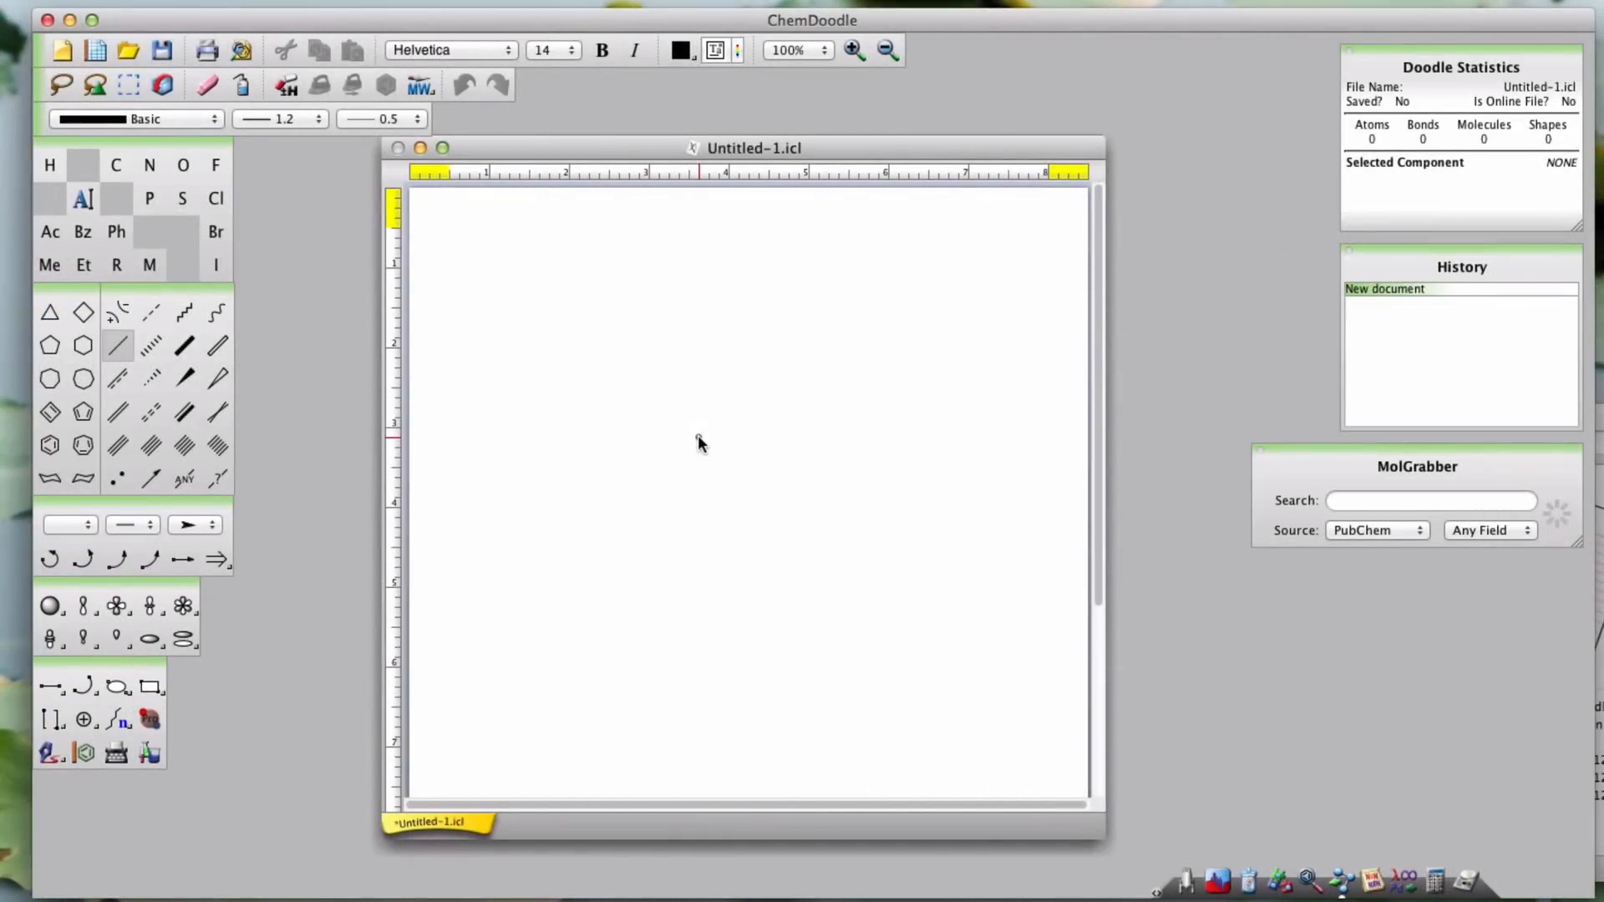
{"action": "mouse_move", "coordinate": [588, 347]}
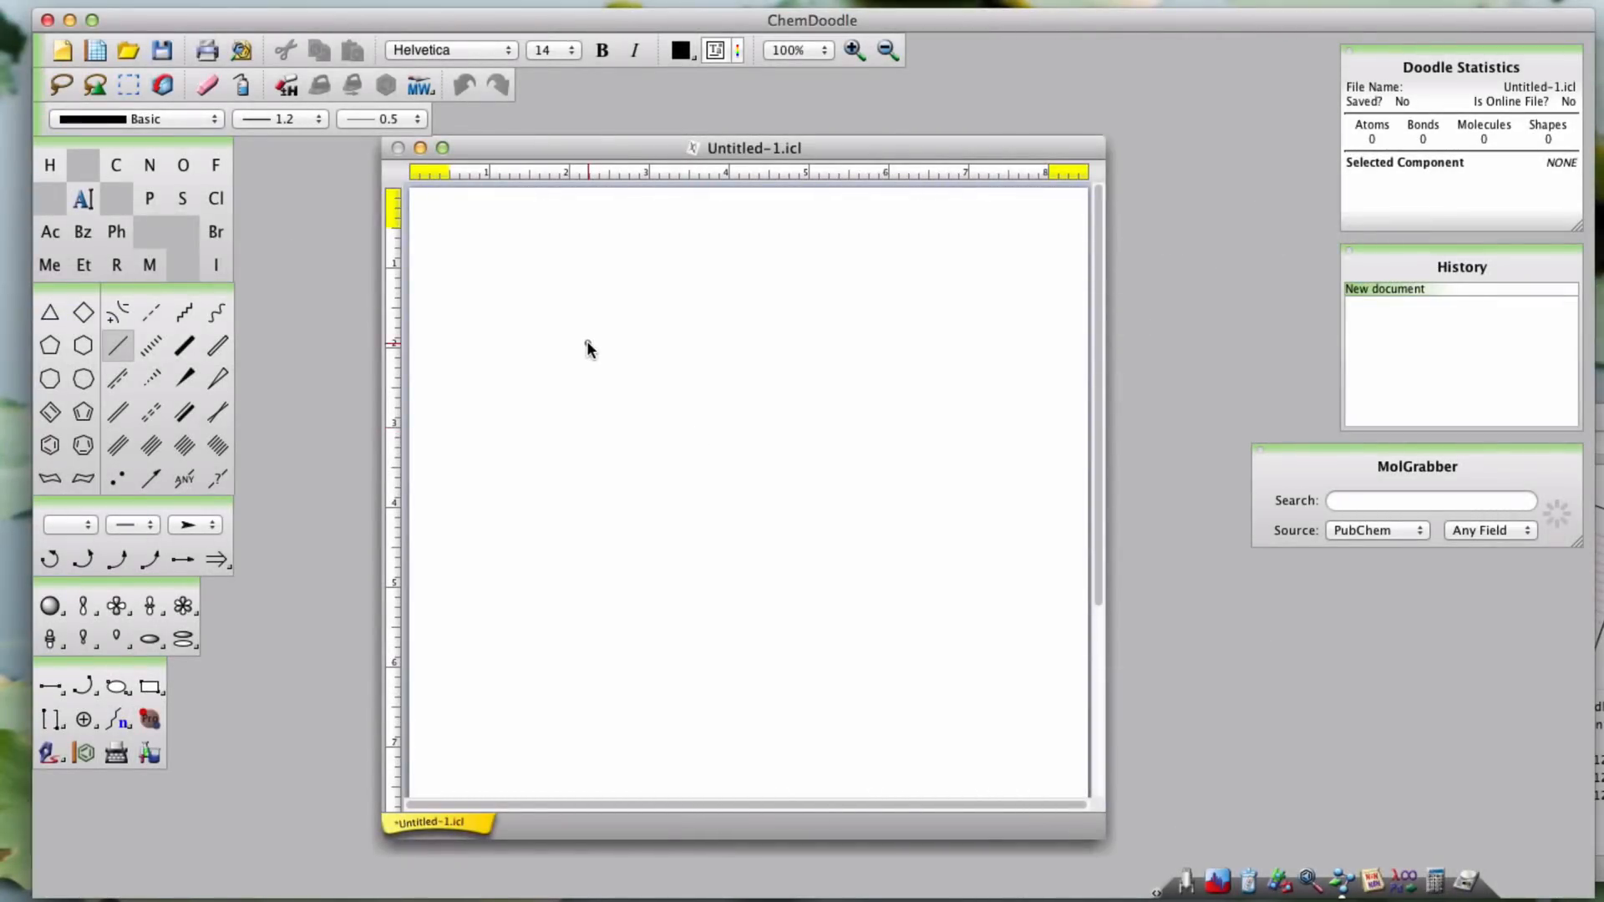
Drop lone carbon atoms at five scattered spots across the middle and lower canvas
{"action": "left_click", "coordinate": [588, 341]}
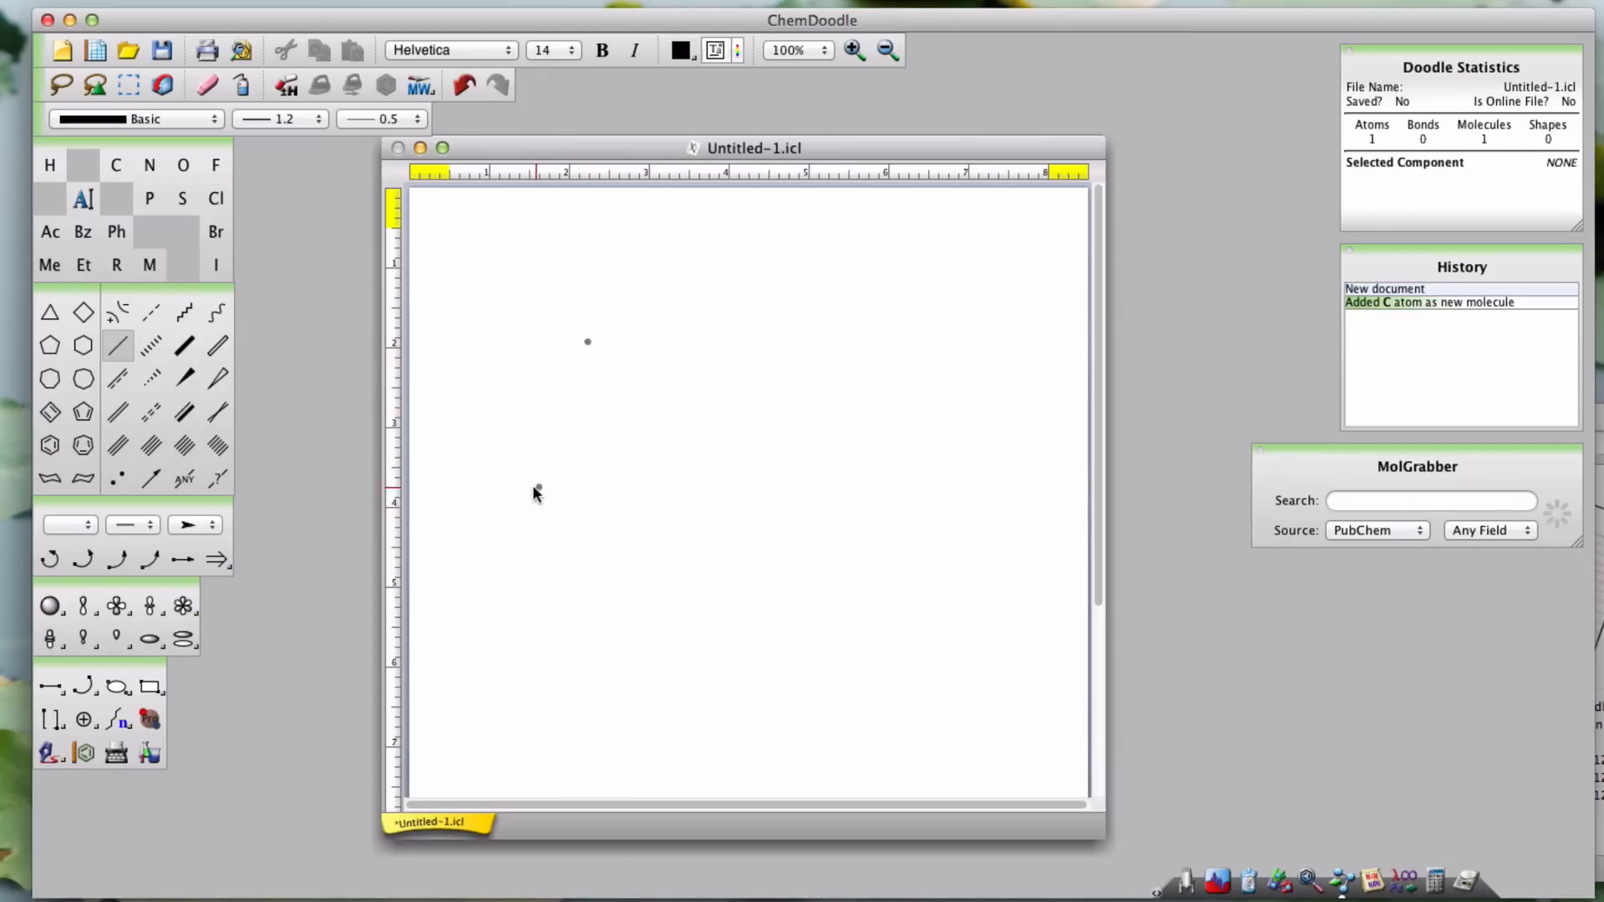
{"action": "mouse_move", "coordinate": [740, 277]}
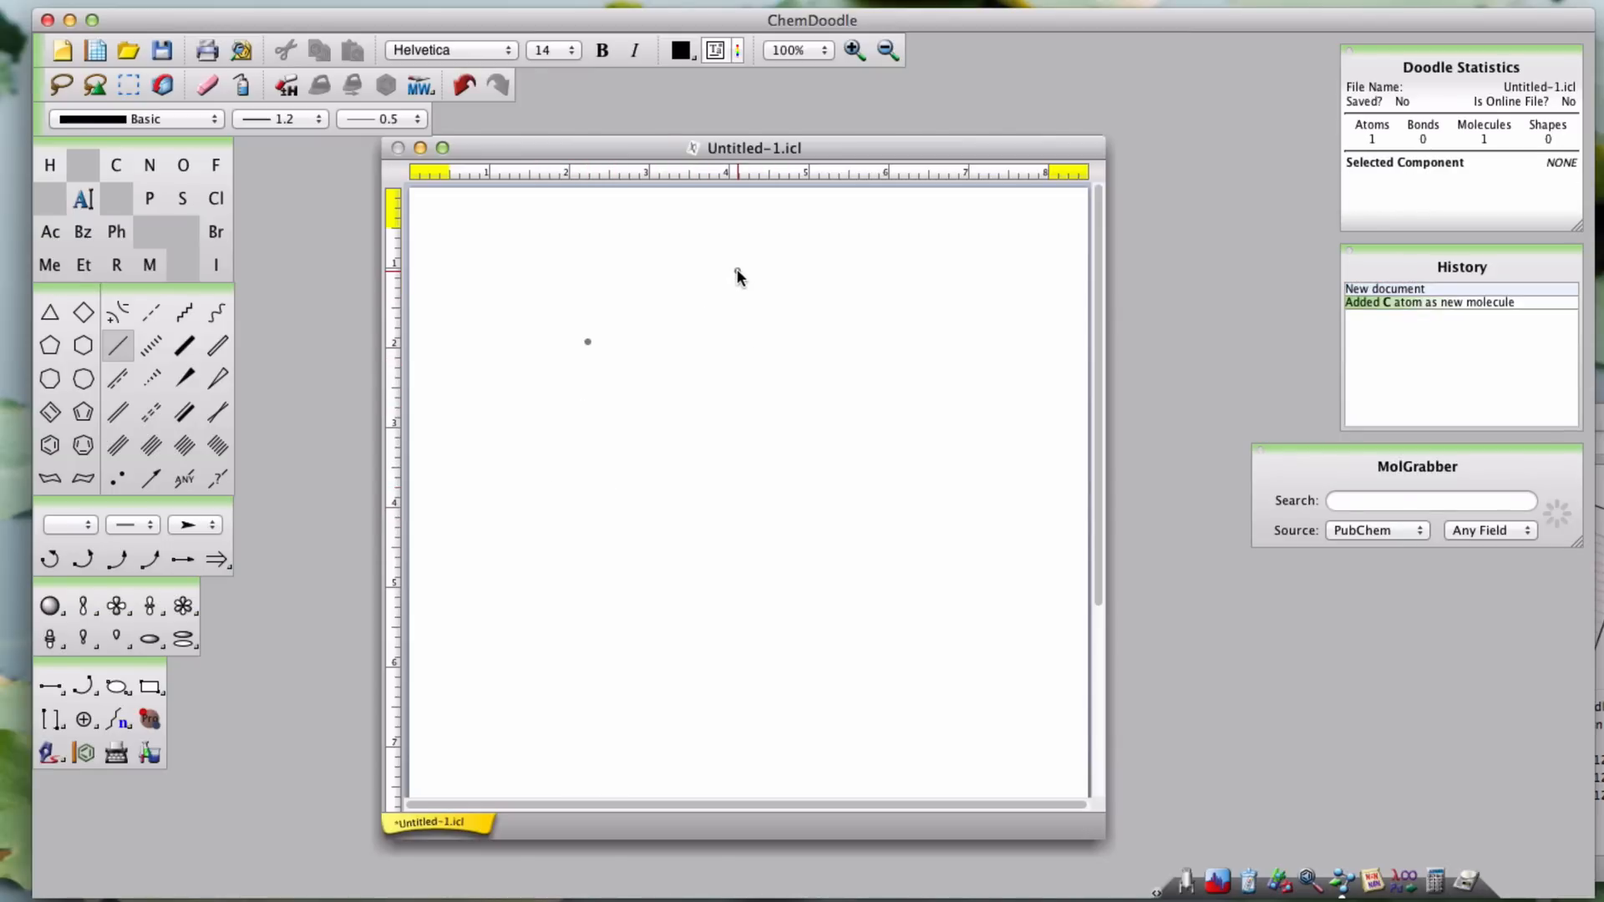
{"action": "left_click", "coordinate": [945, 262]}
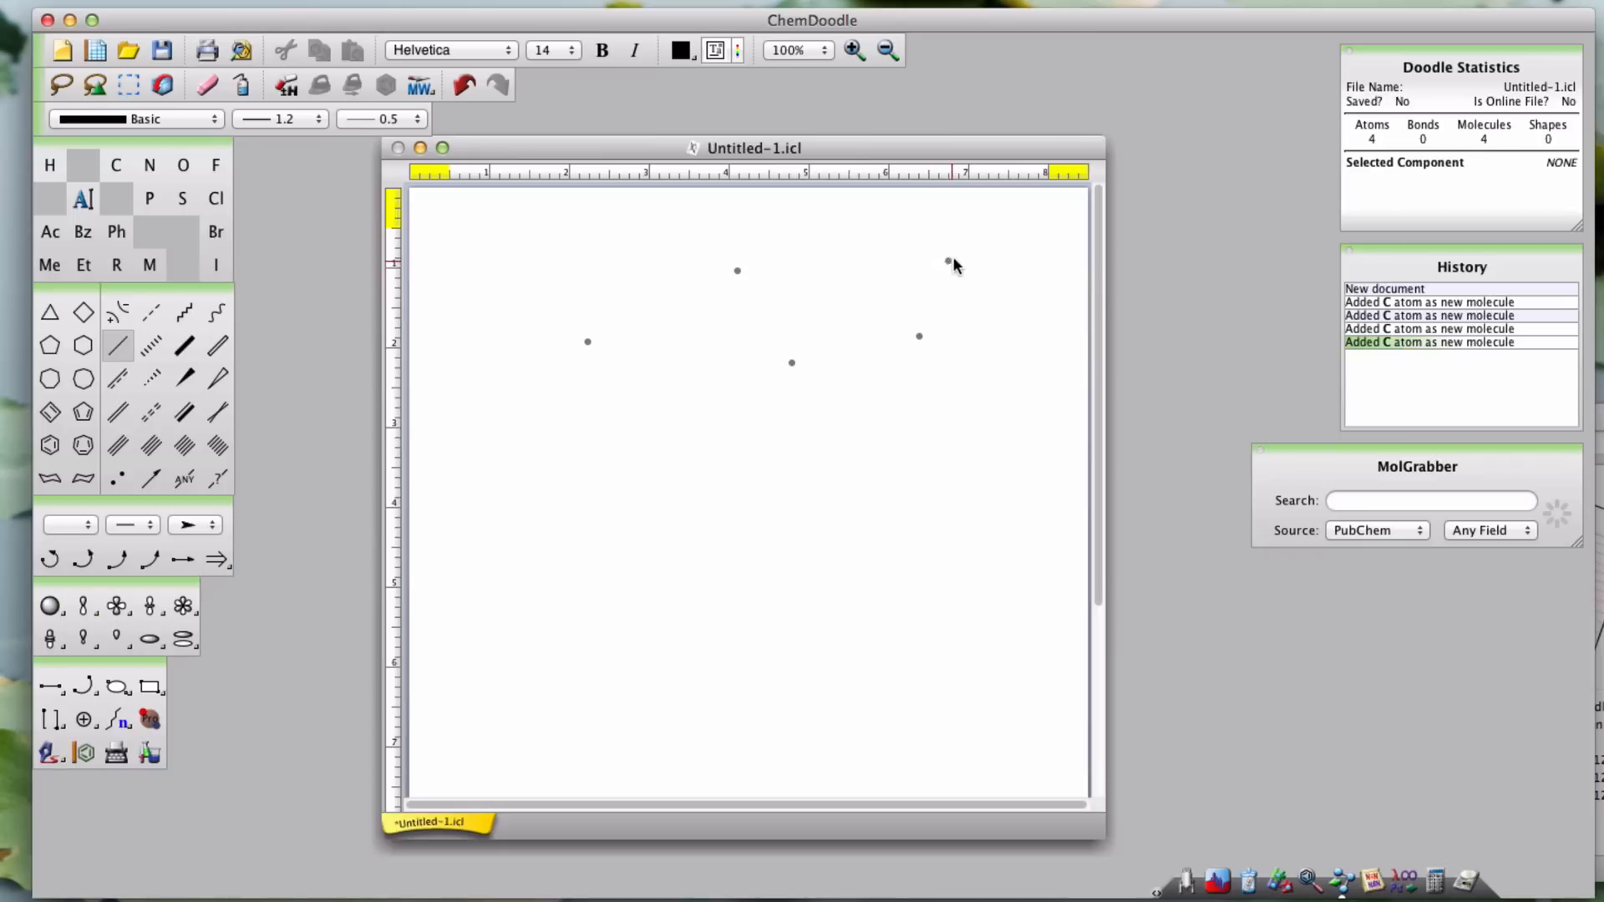
{"action": "left_click", "coordinate": [690, 481]}
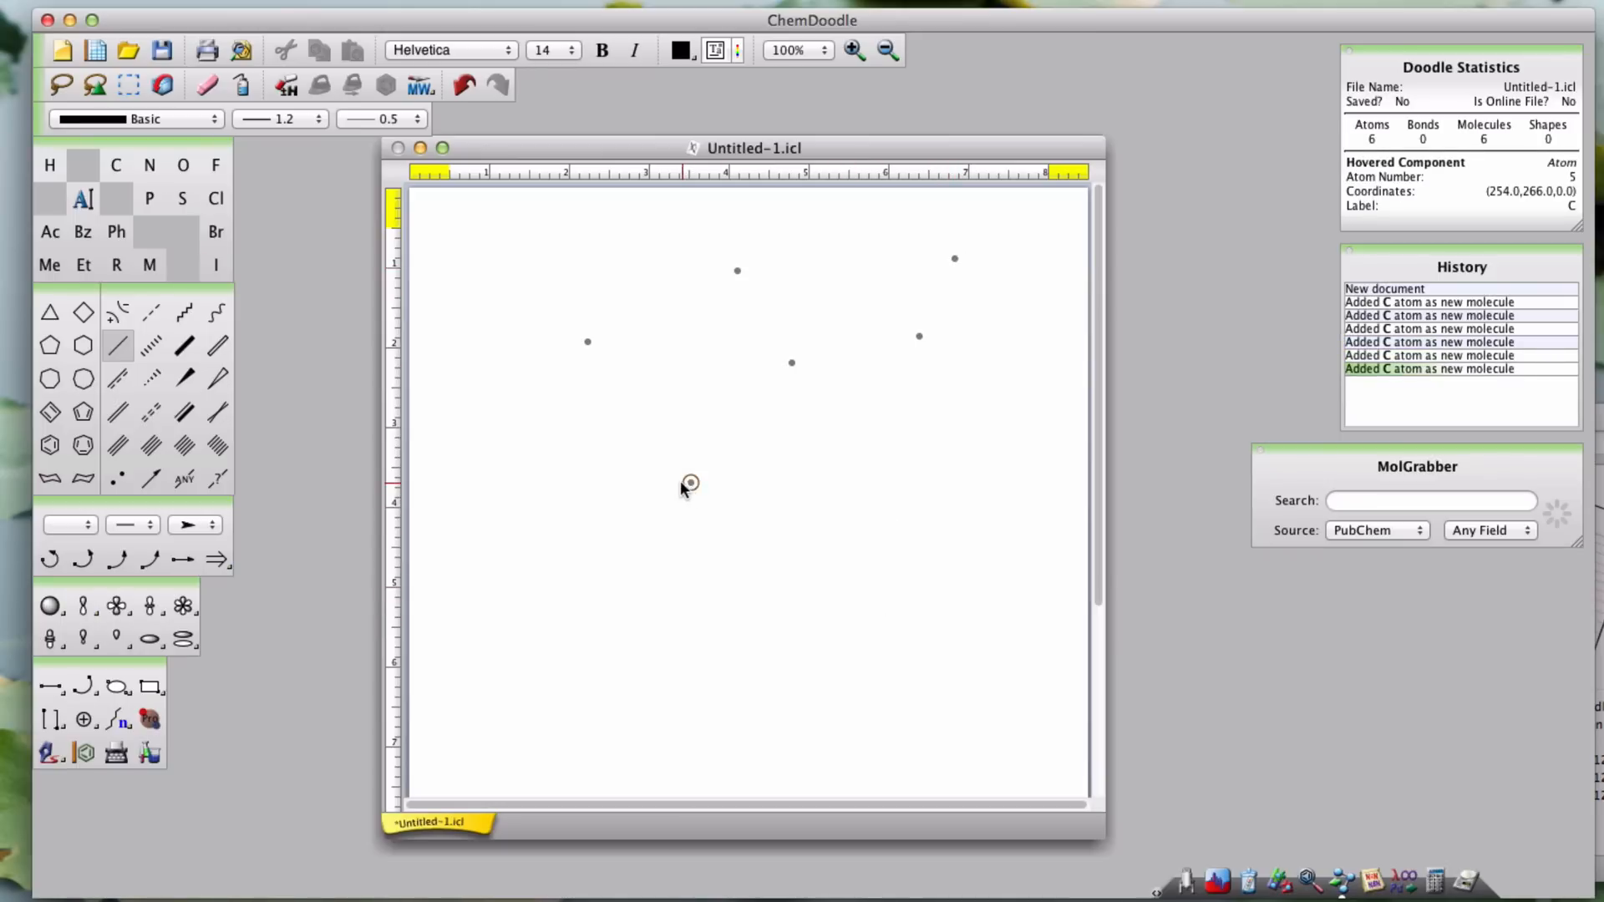
{"action": "left_click", "coordinate": [887, 635]}
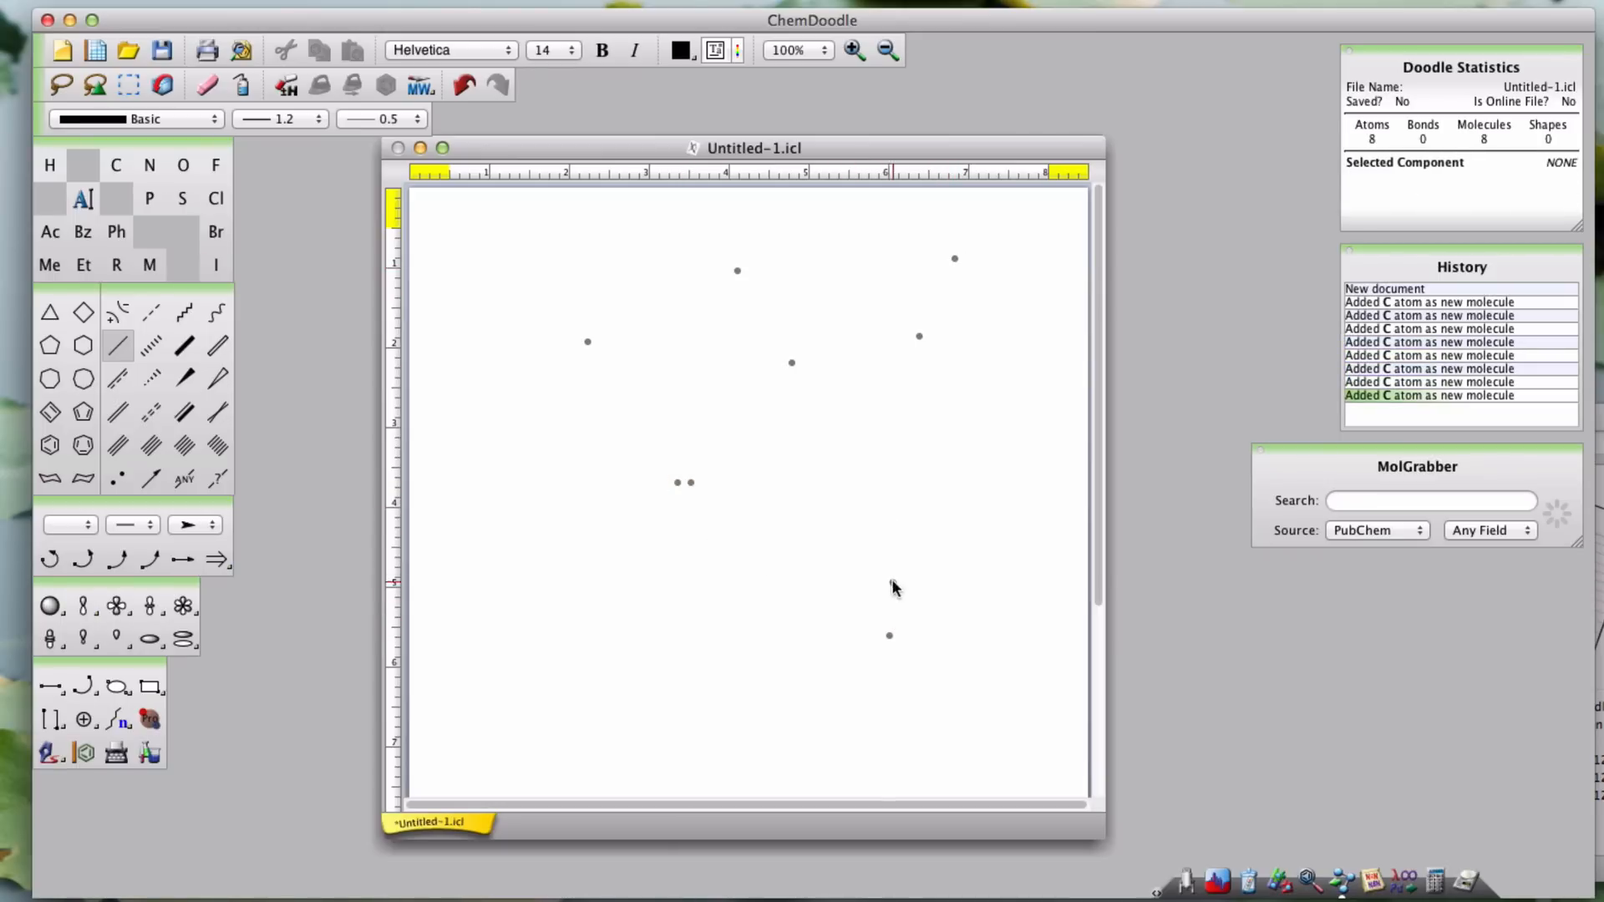
{"action": "left_click", "coordinate": [732, 621]}
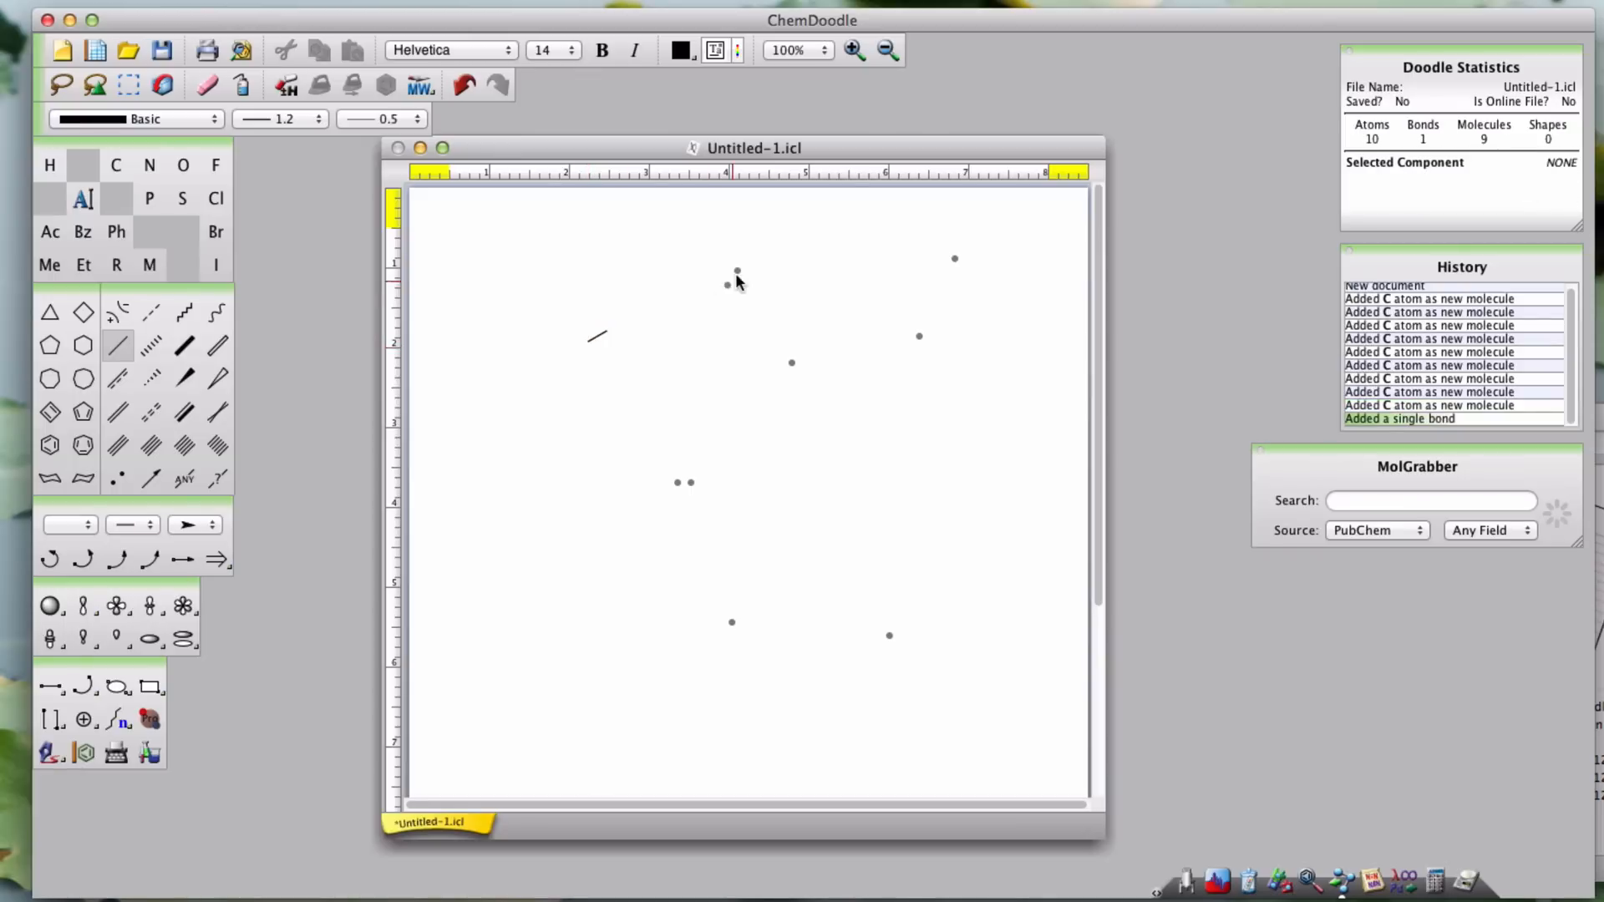
Extend the upper-left bond into an angled chain, then delete the stray atom and the chain's bonds
{"action": "left_click", "coordinate": [613, 341]}
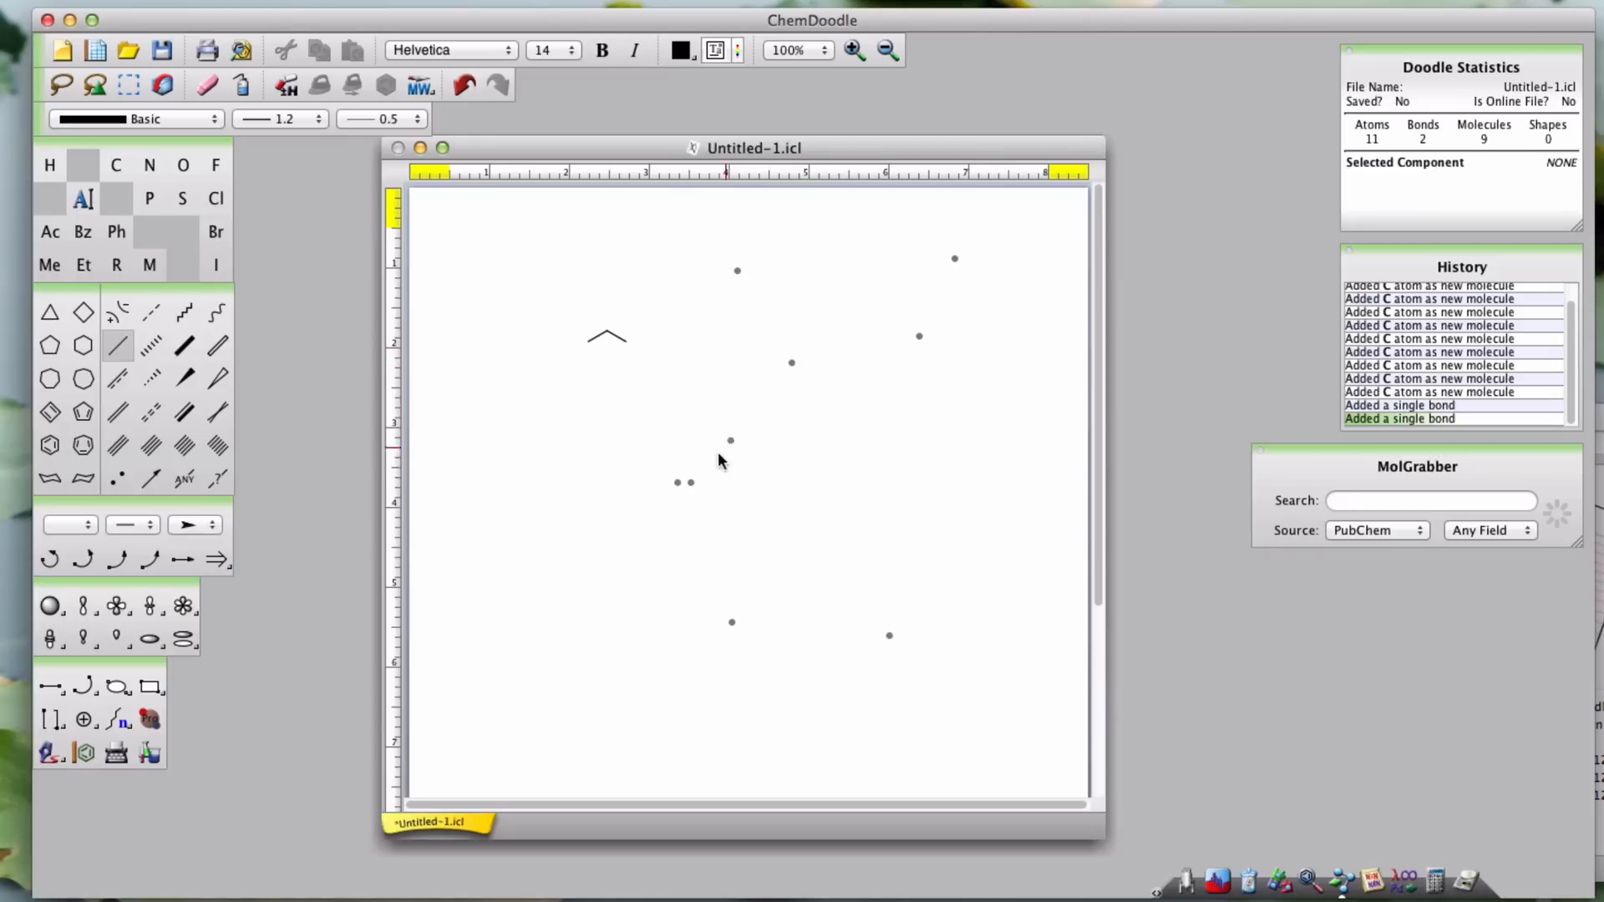
{"action": "mouse_move", "coordinate": [677, 485]}
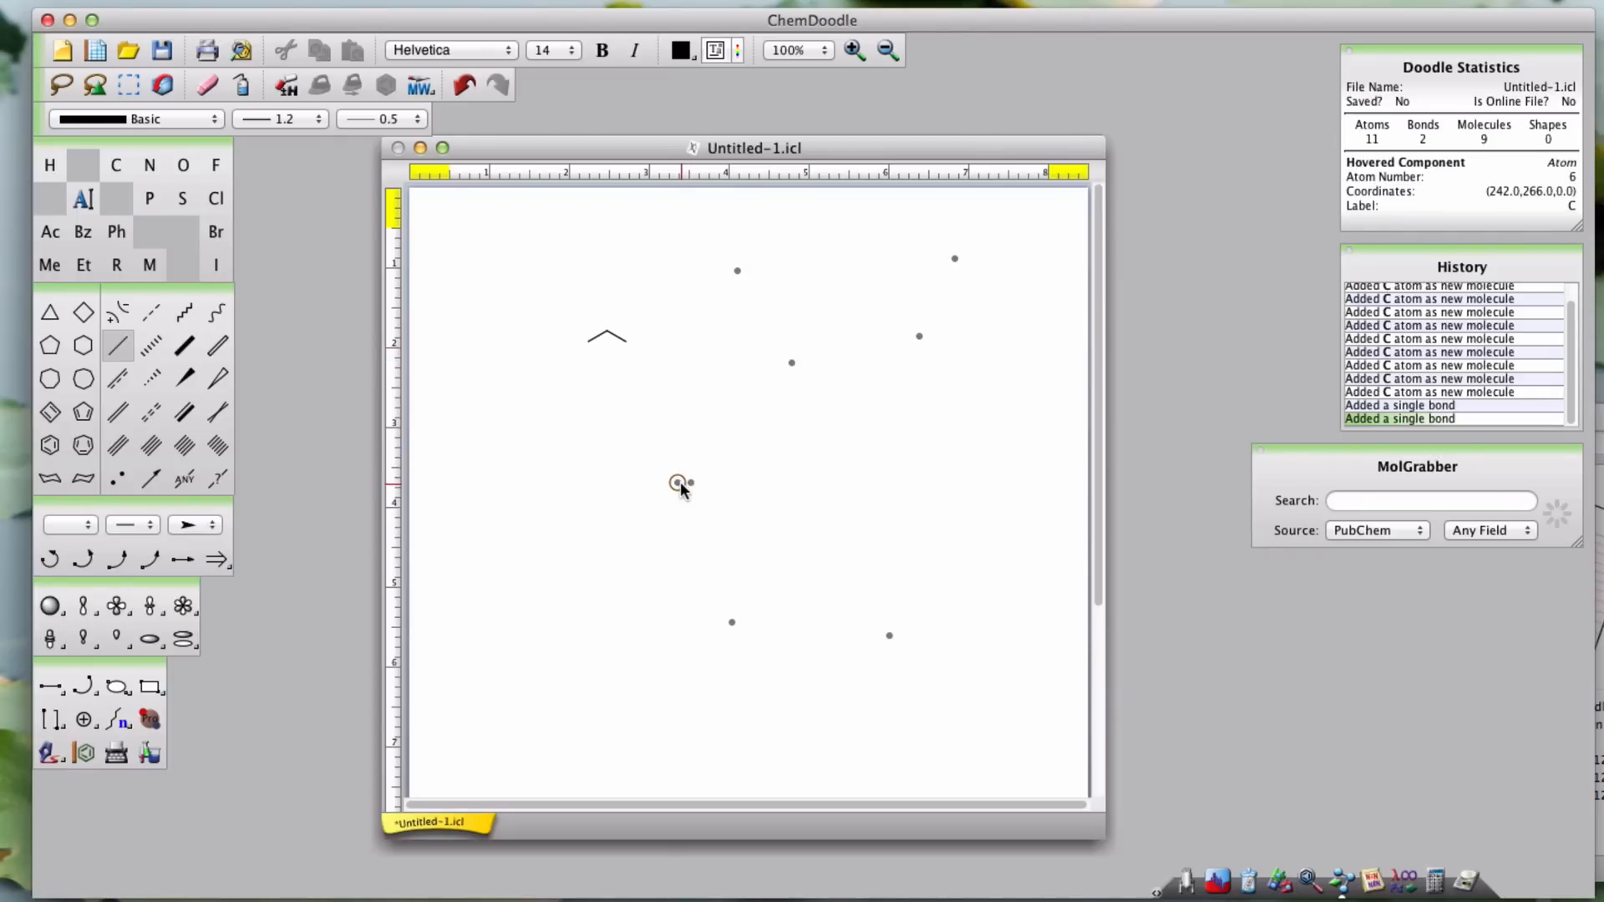
{"action": "key", "text": "Delete"}
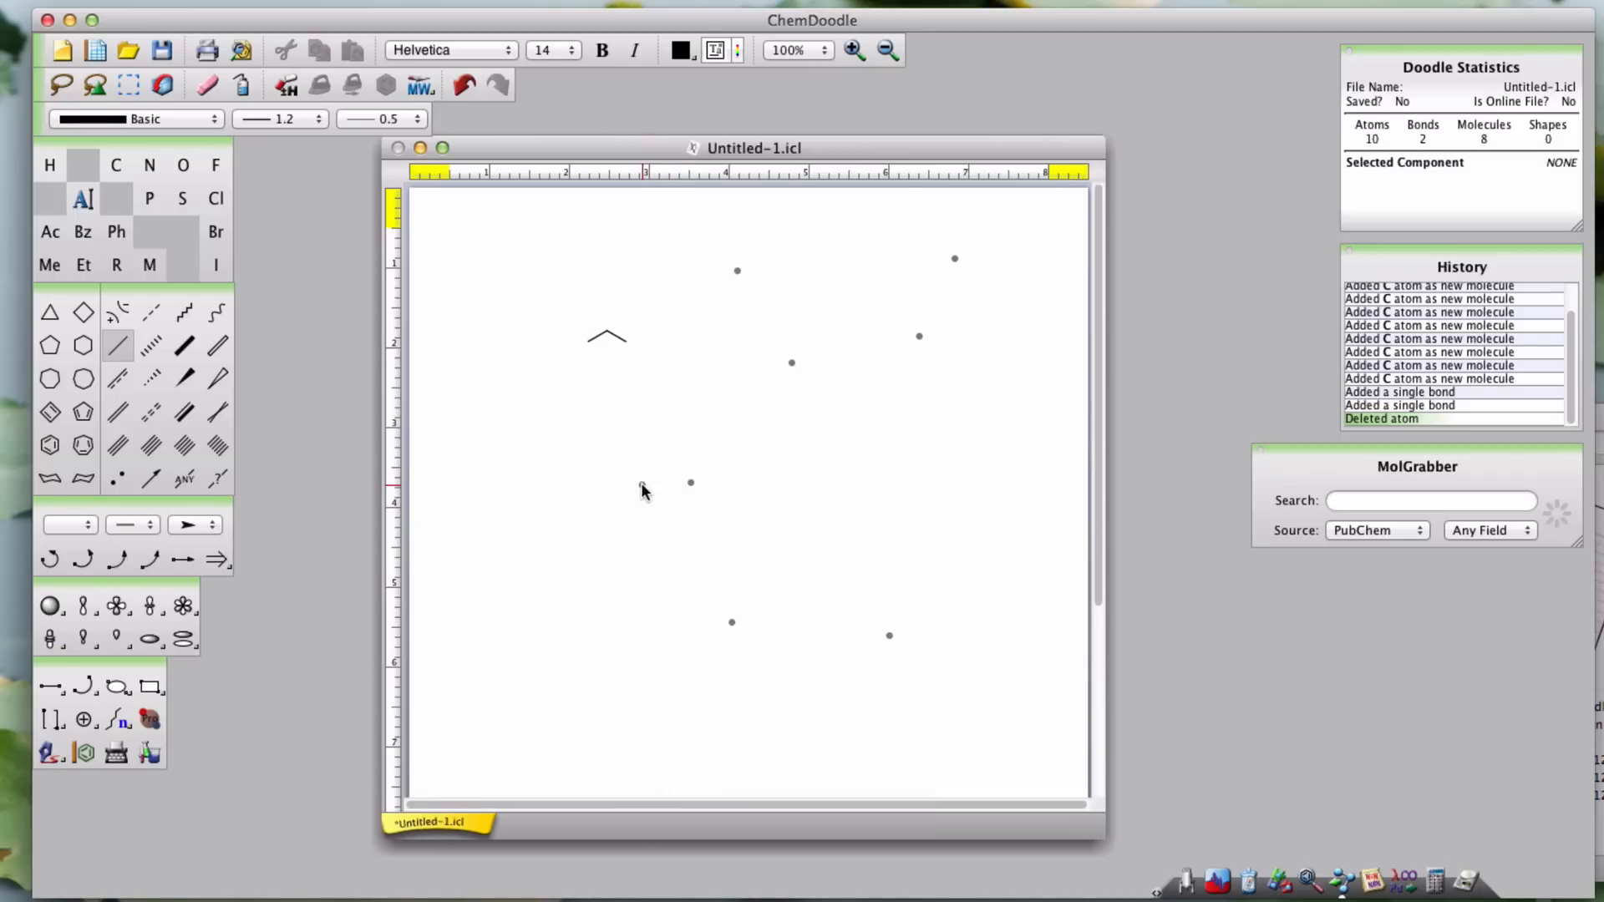
{"action": "mouse_move", "coordinate": [603, 342]}
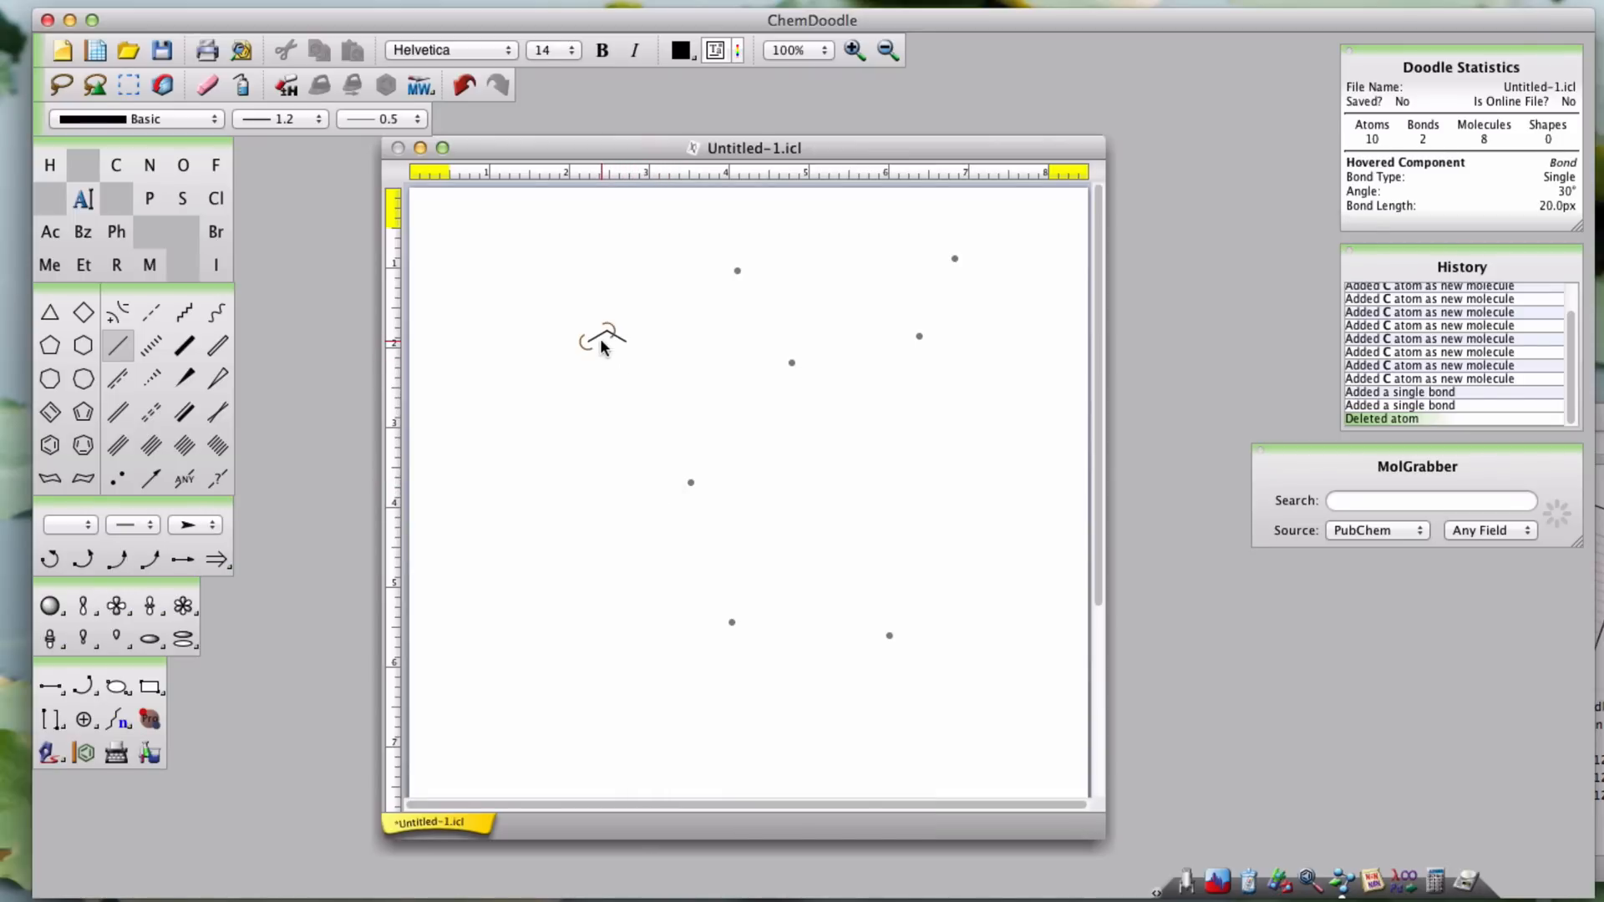
{"action": "key", "text": "Delete"}
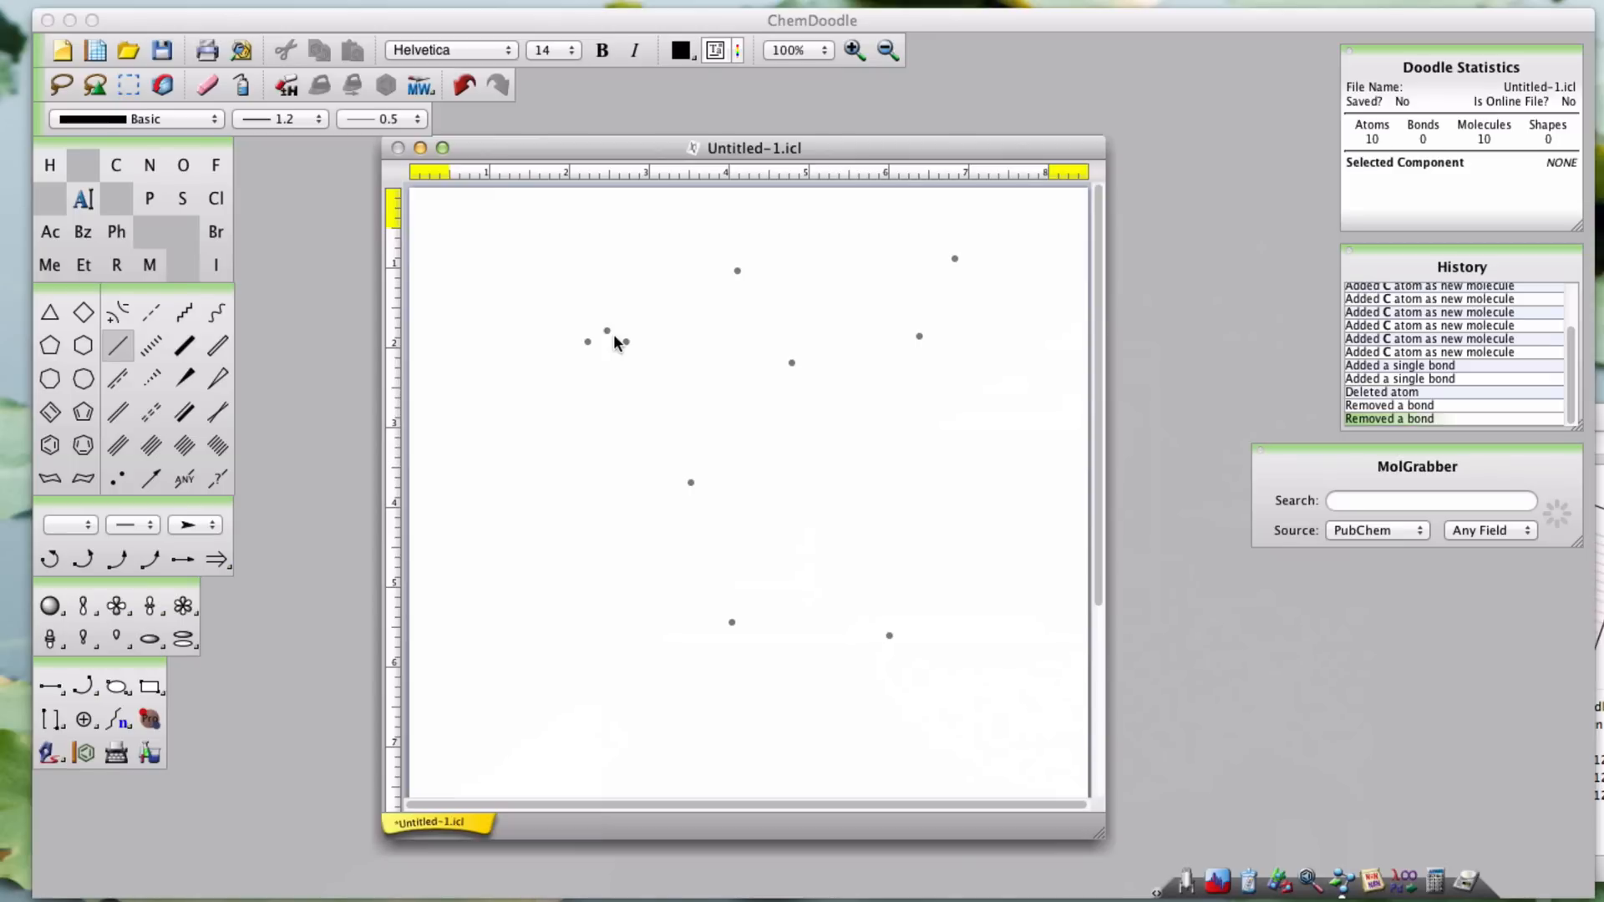
{"action": "mouse_move", "coordinate": [227, 212]}
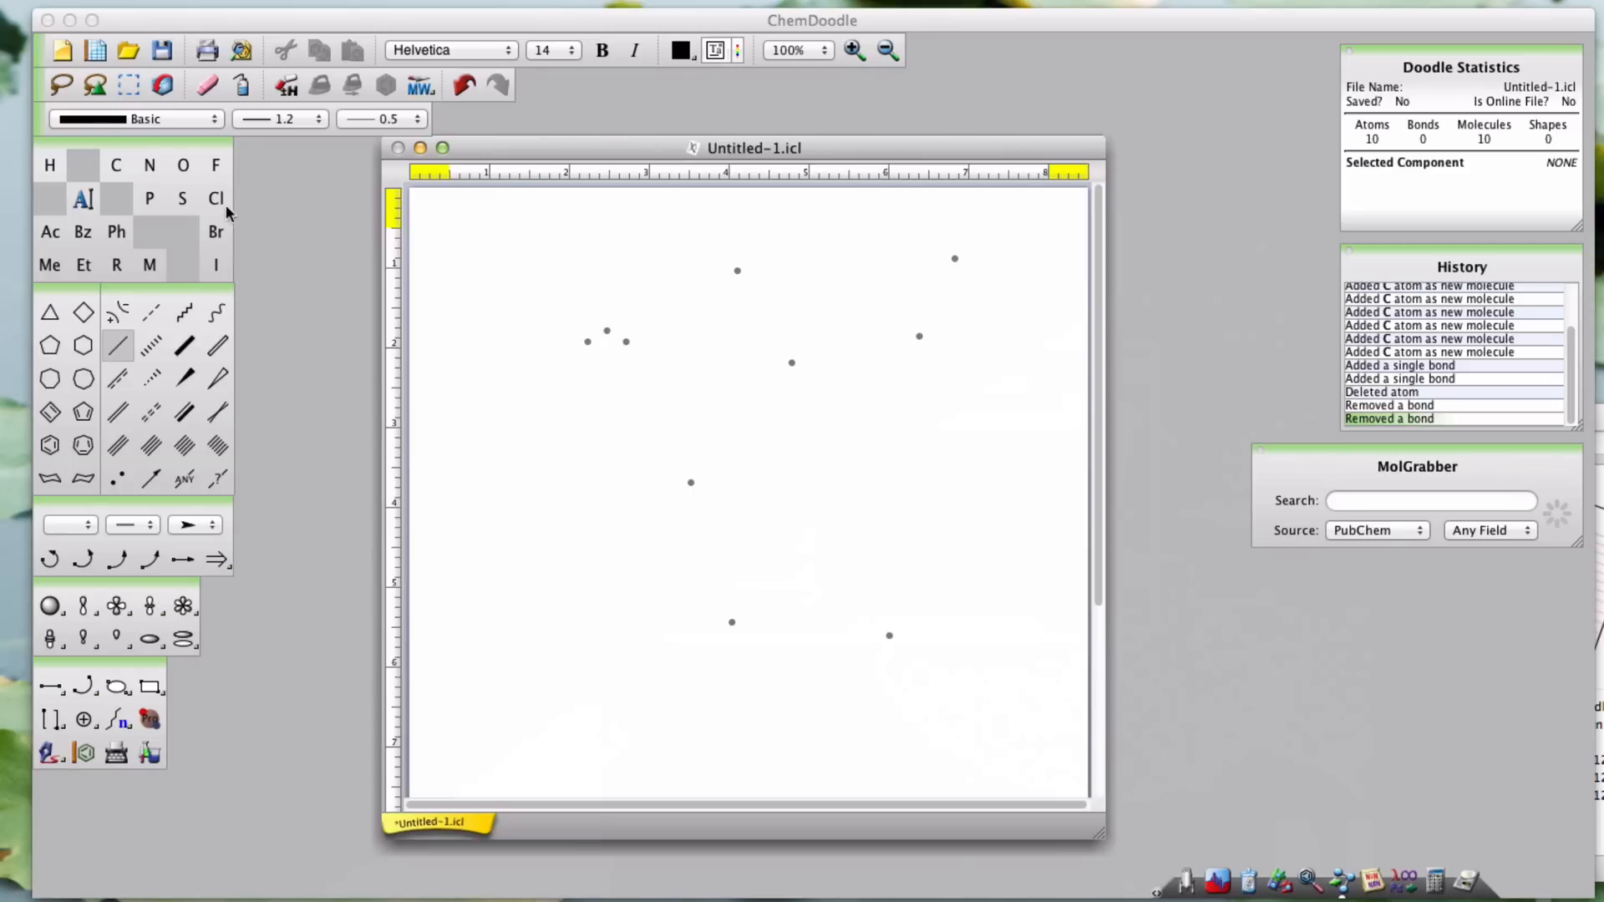
Switch the drawing element to nitrogen from the element palette
{"action": "left_click", "coordinate": [149, 165]}
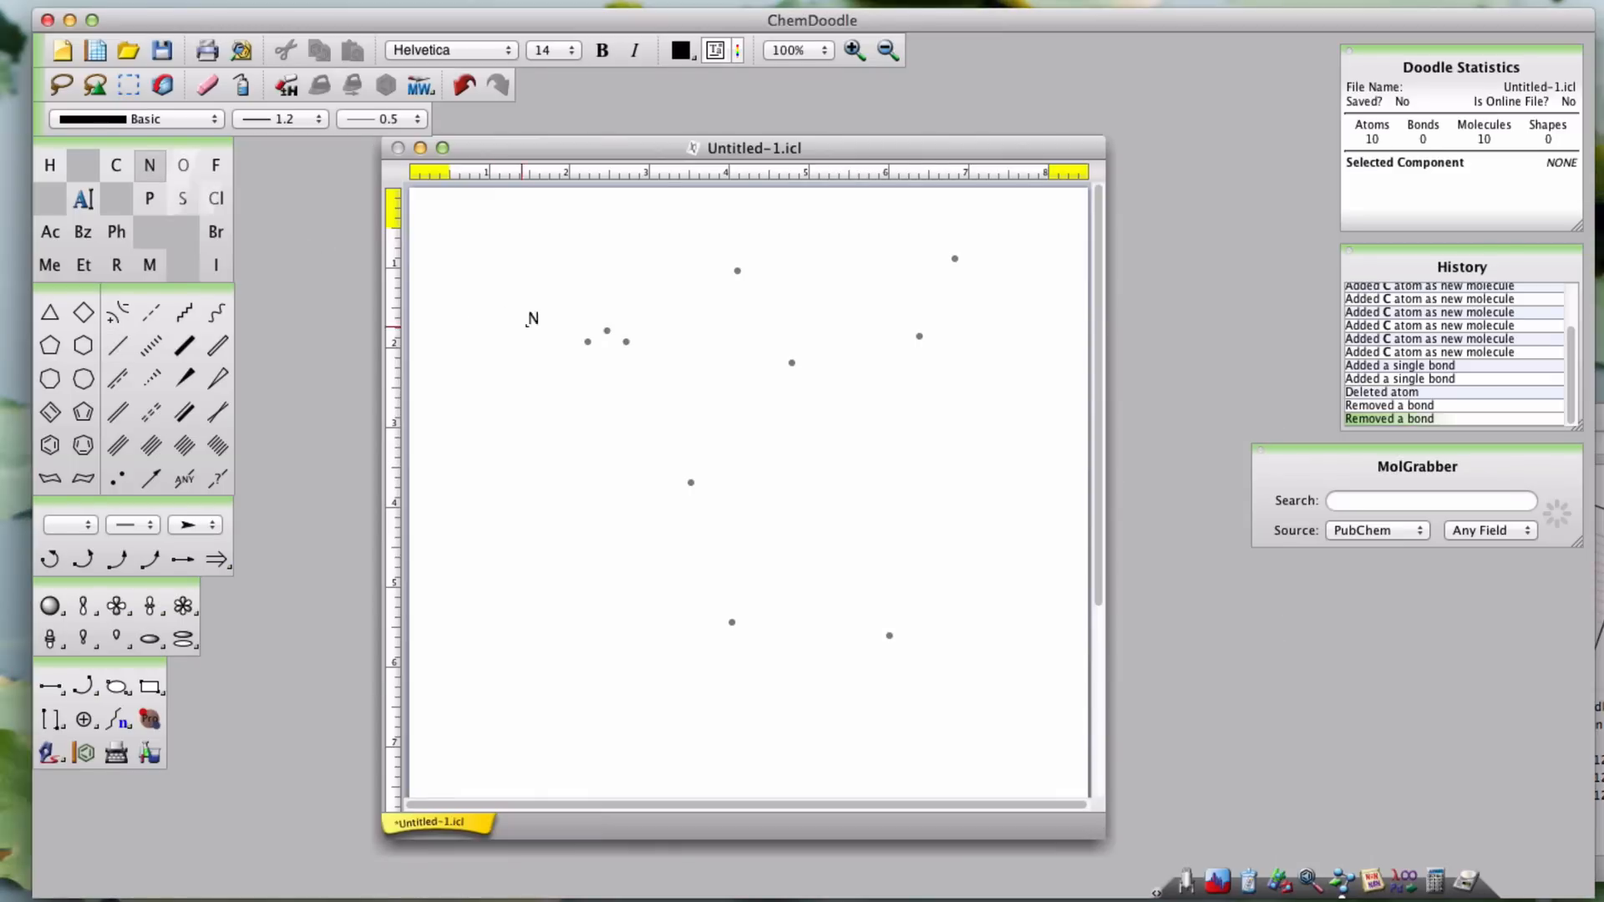
{"action": "mouse_move", "coordinate": [737, 271]}
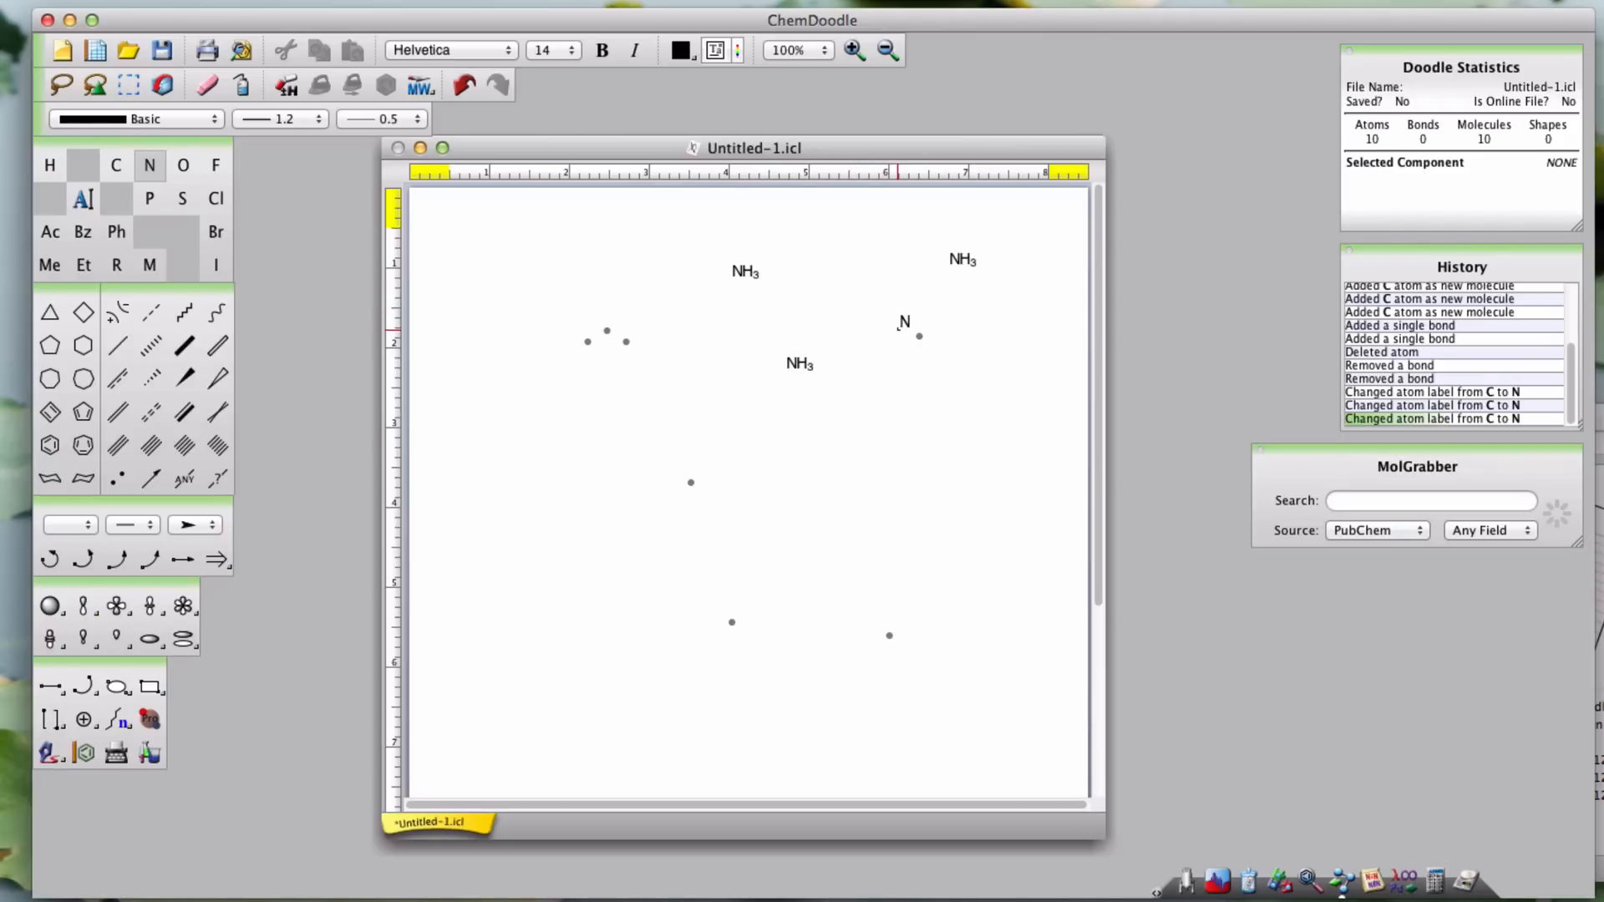
{"action": "mouse_move", "coordinate": [917, 334]}
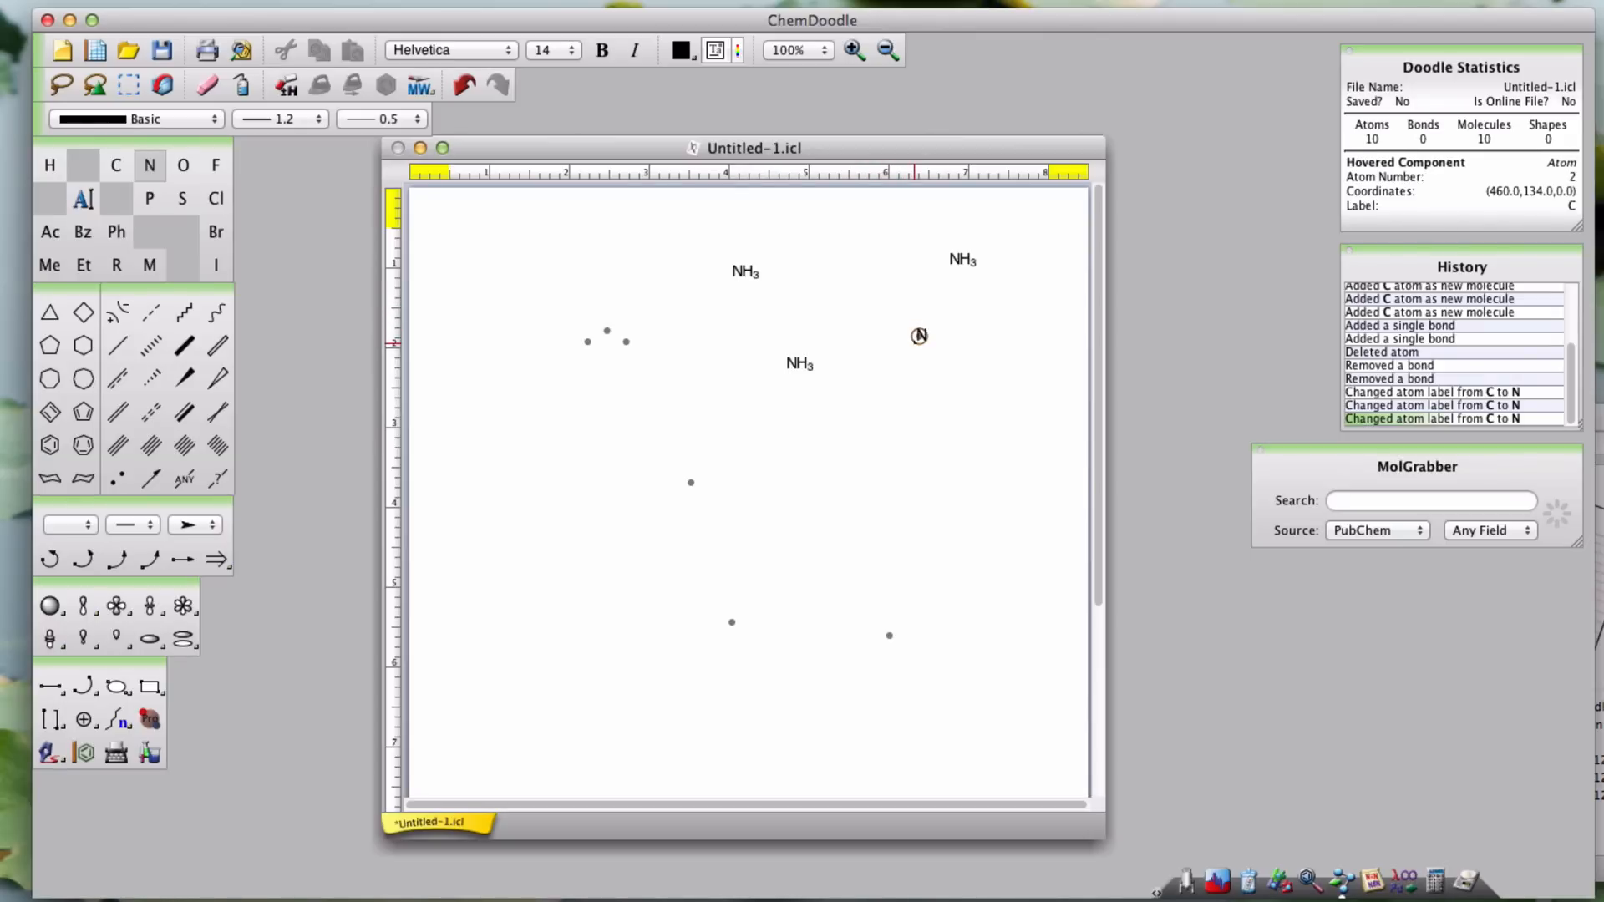
Relabel one atom as K and the upper NH3 atom as Fe with the label shortcut keys
{"action": "key", "text": "k"}
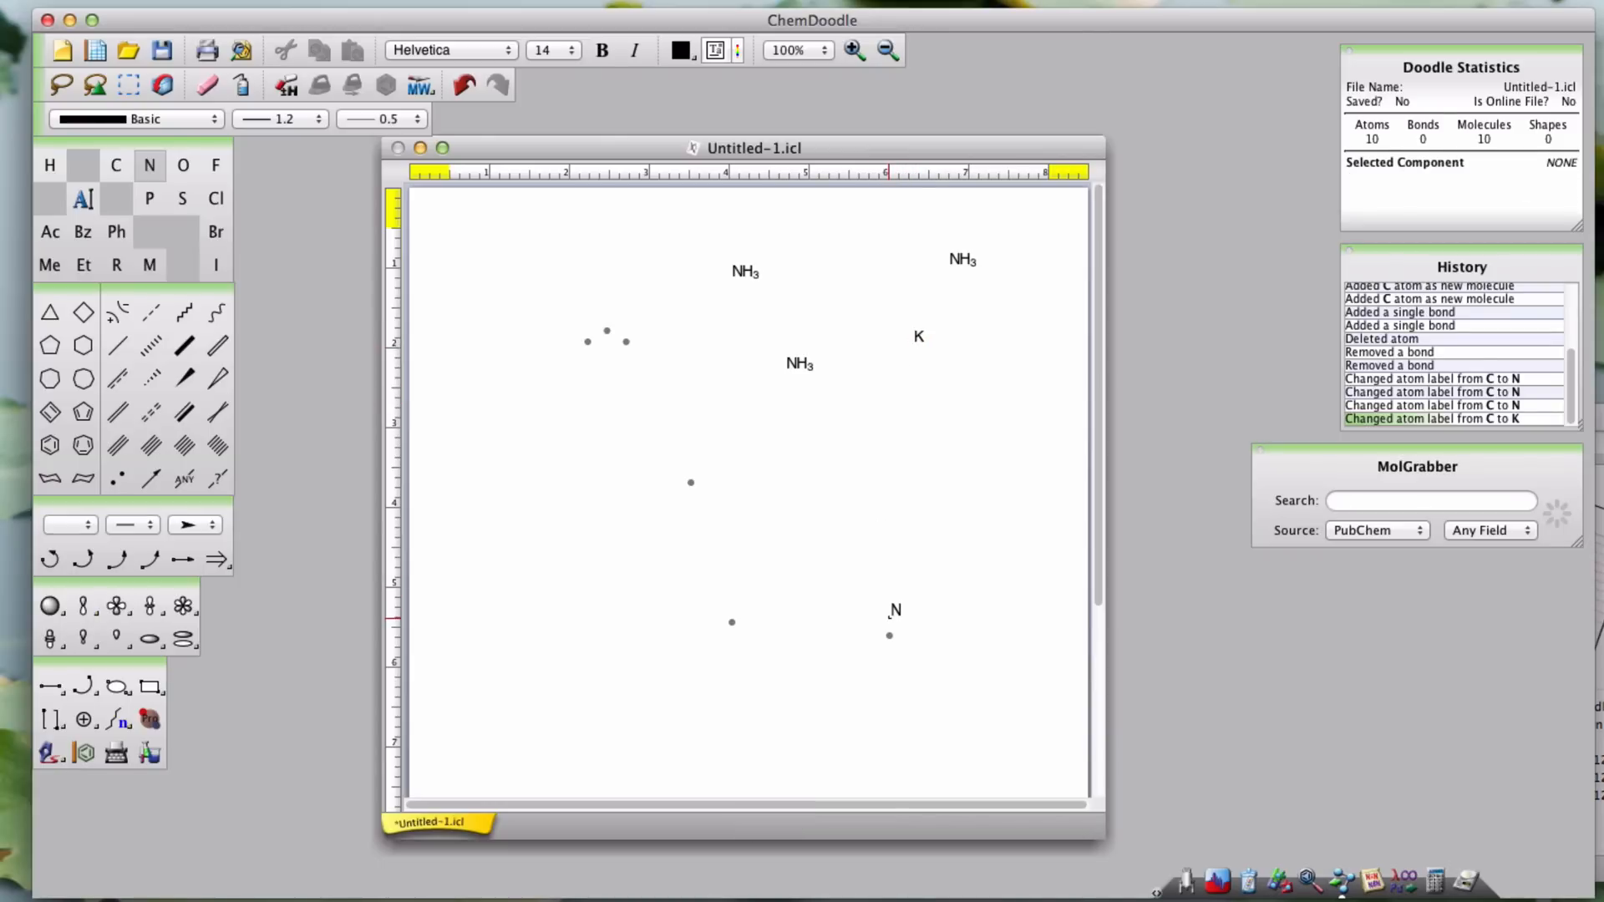
{"action": "mouse_move", "coordinate": [730, 621]}
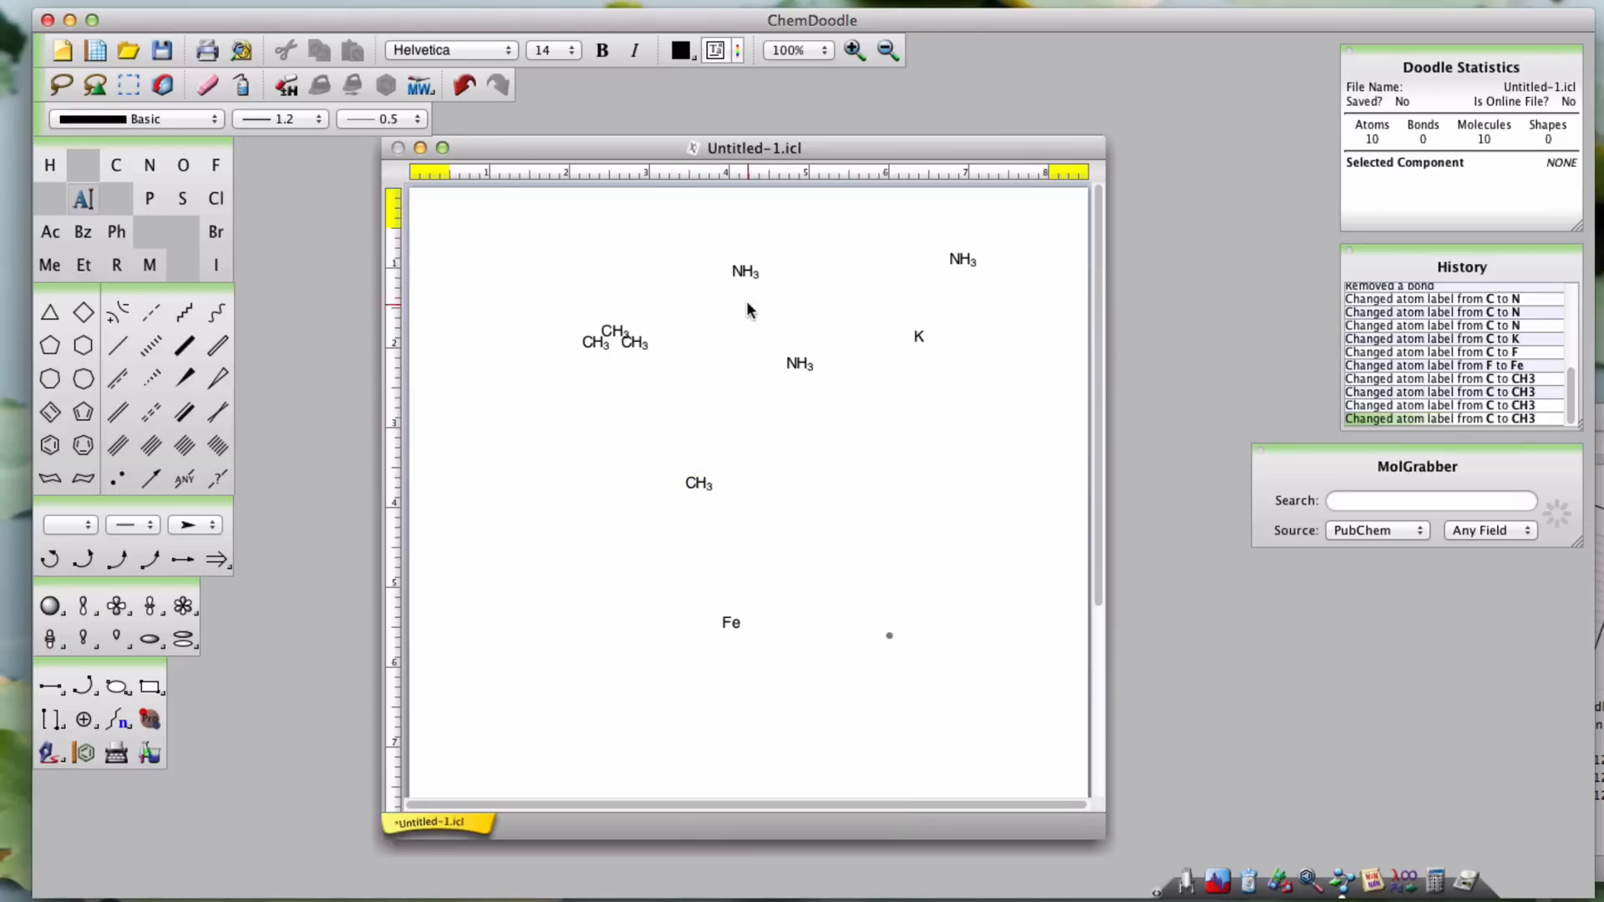
{"action": "mouse_move", "coordinate": [735, 273]}
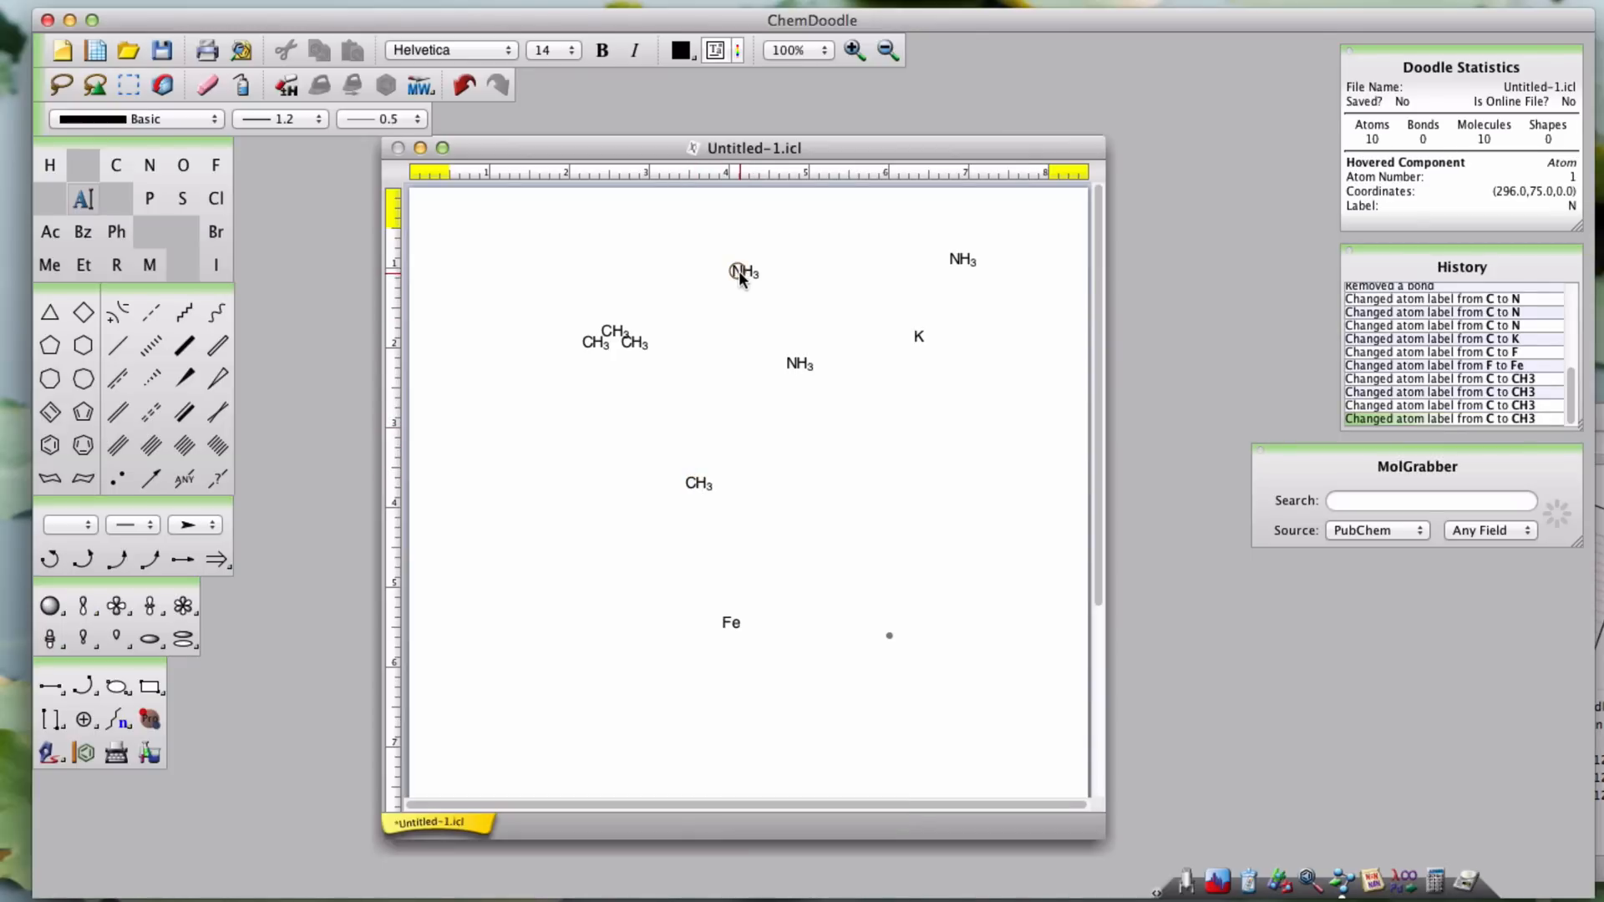
{"action": "key", "text": "f"}
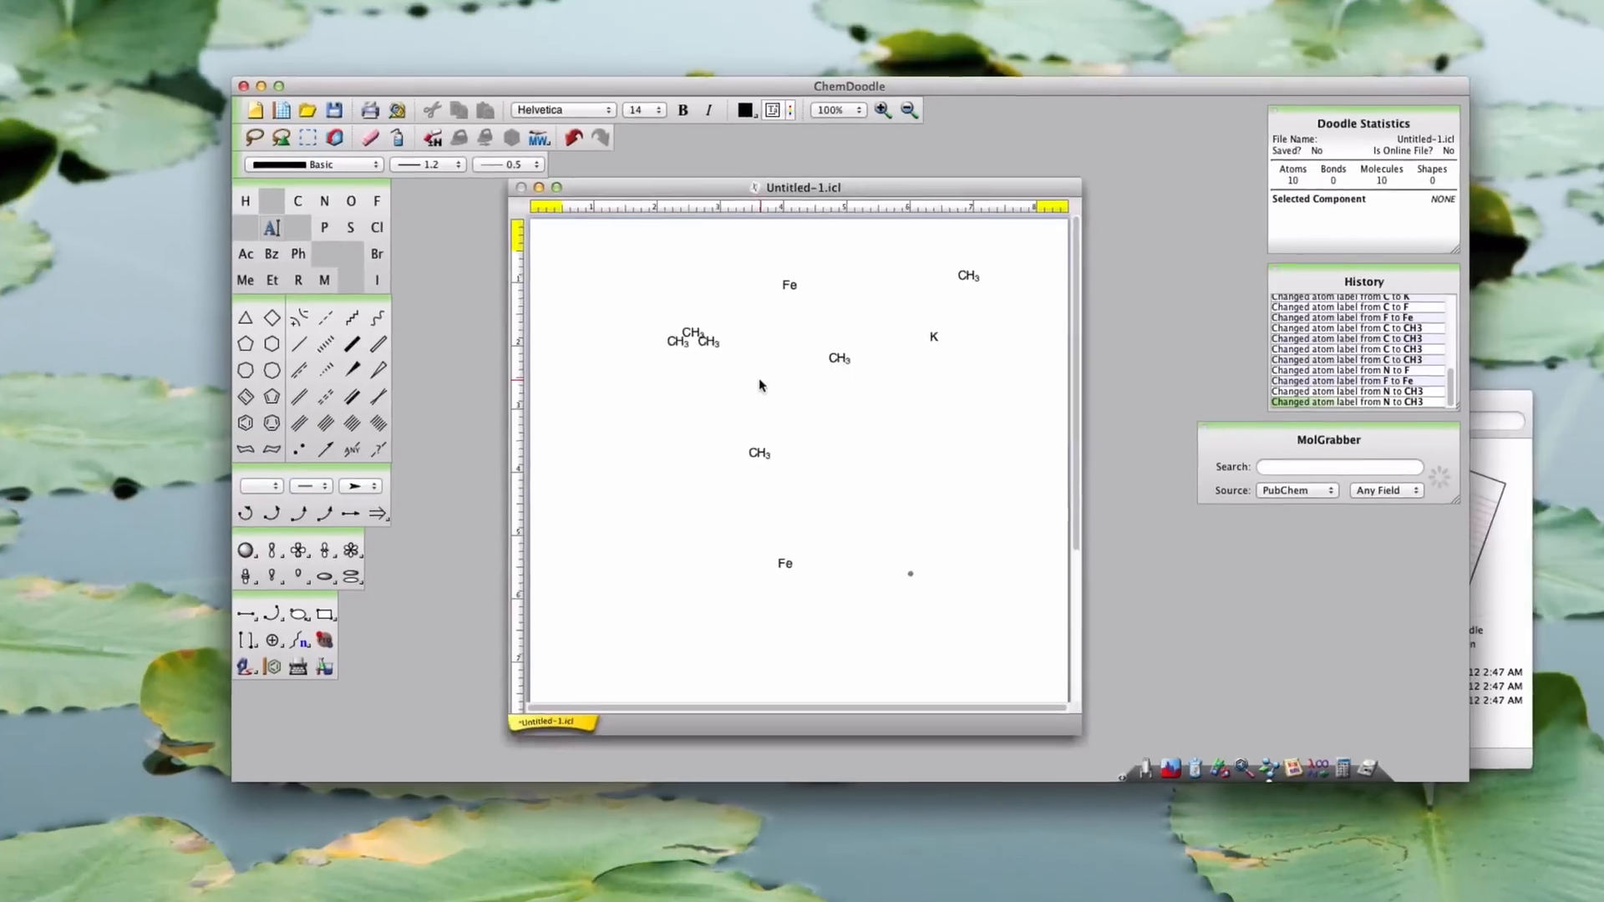
{"action": "left_click", "coordinate": [74, 8]}
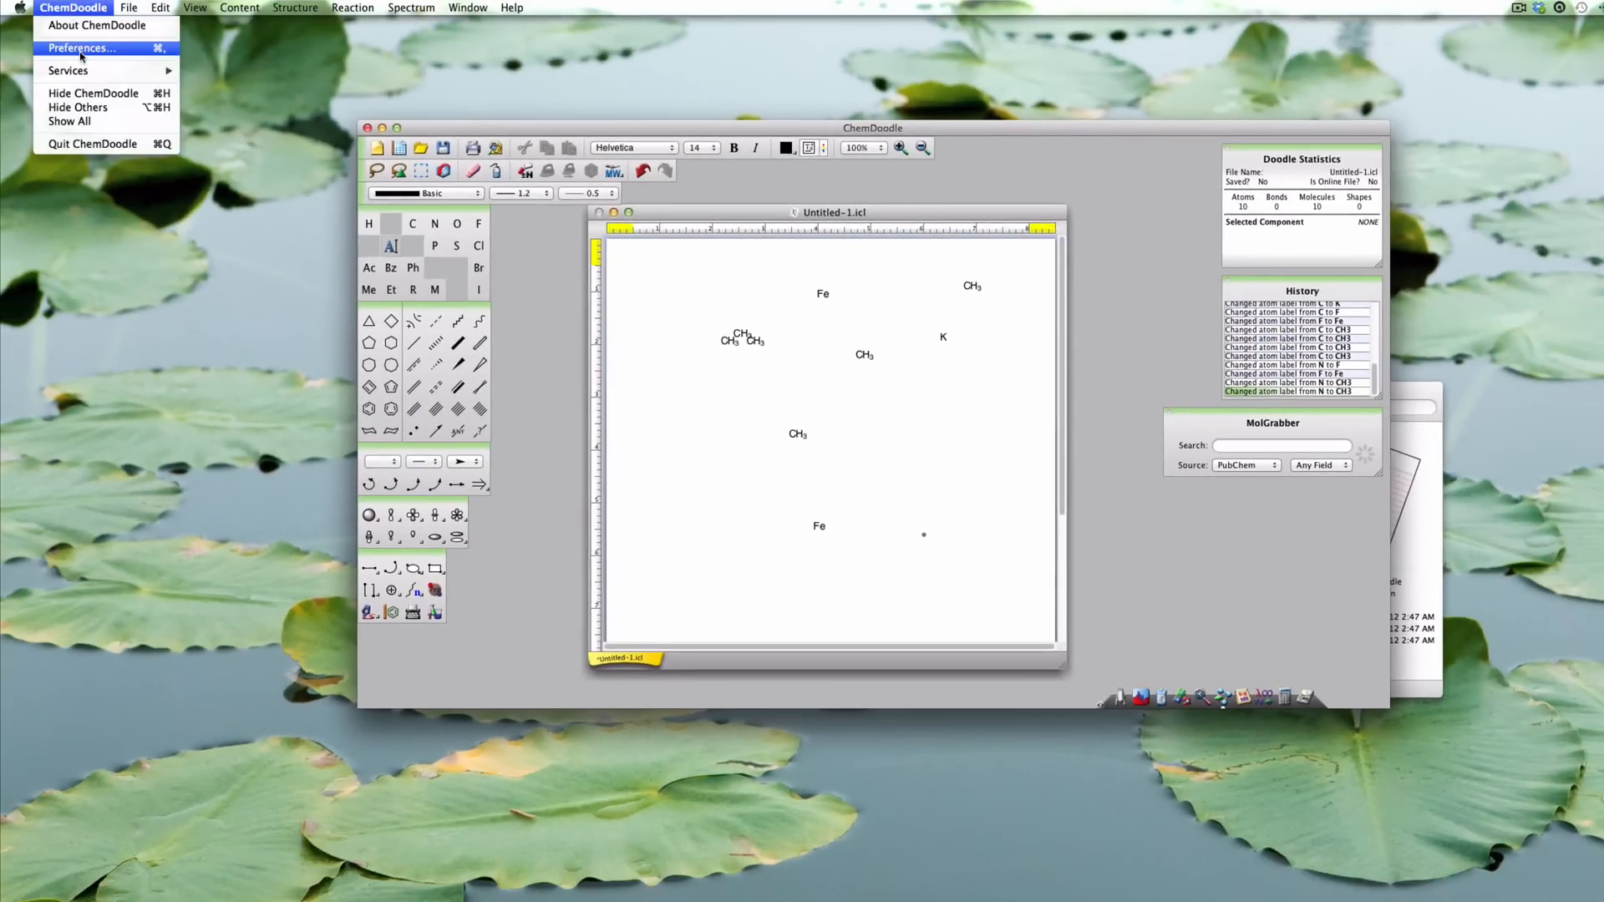
{"action": "left_click", "coordinate": [80, 46]}
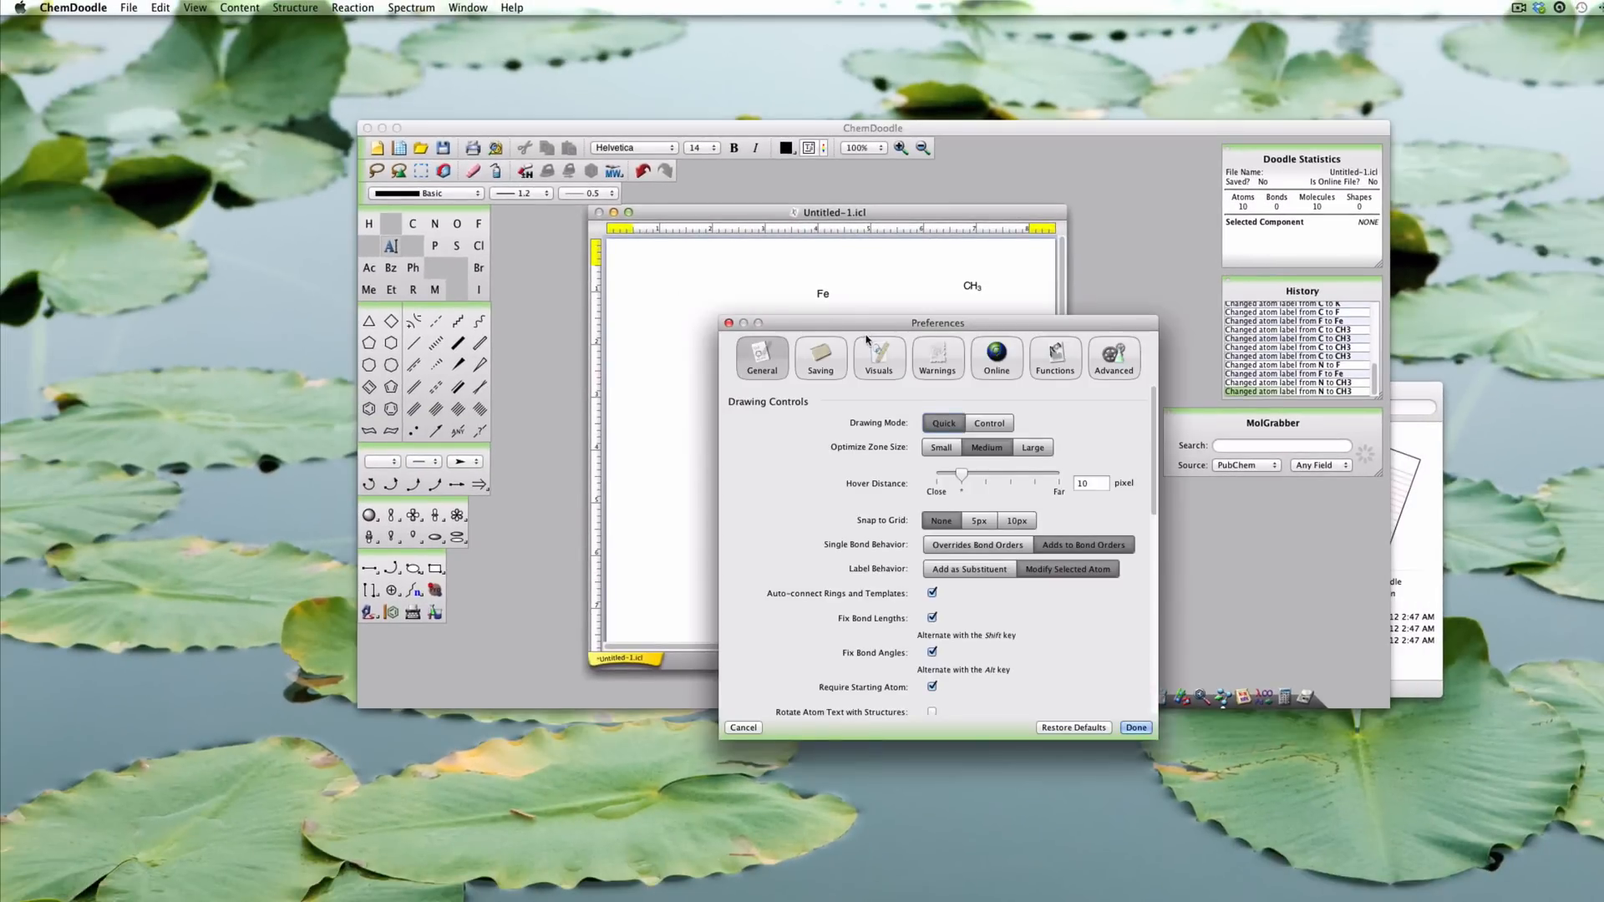
{"action": "left_click", "coordinate": [877, 358]}
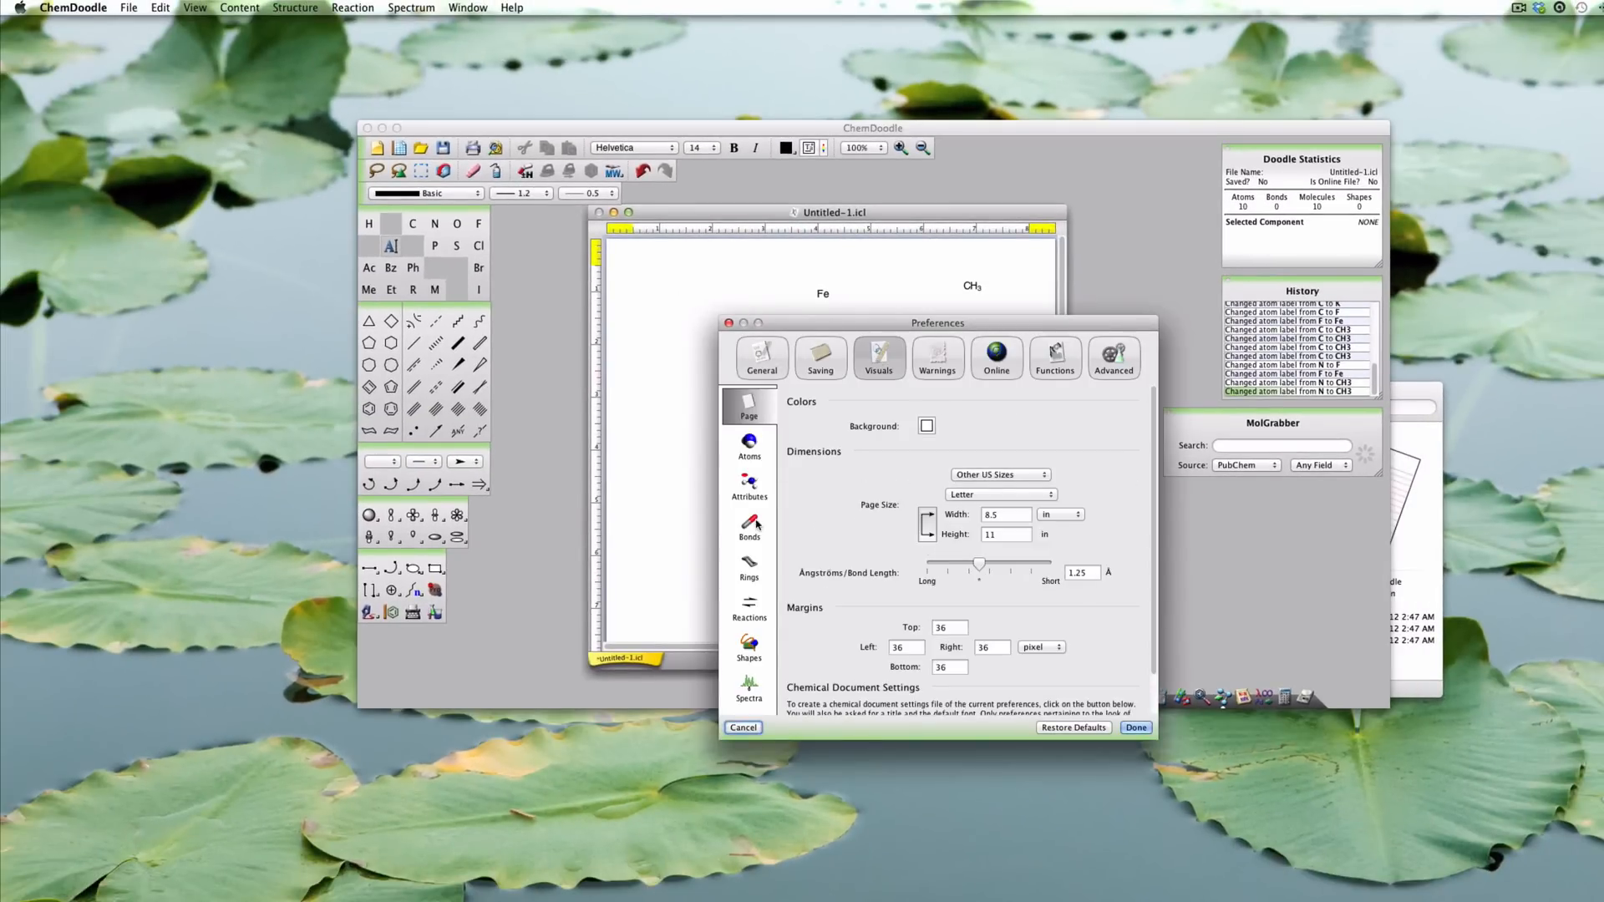
{"action": "left_click", "coordinate": [748, 525]}
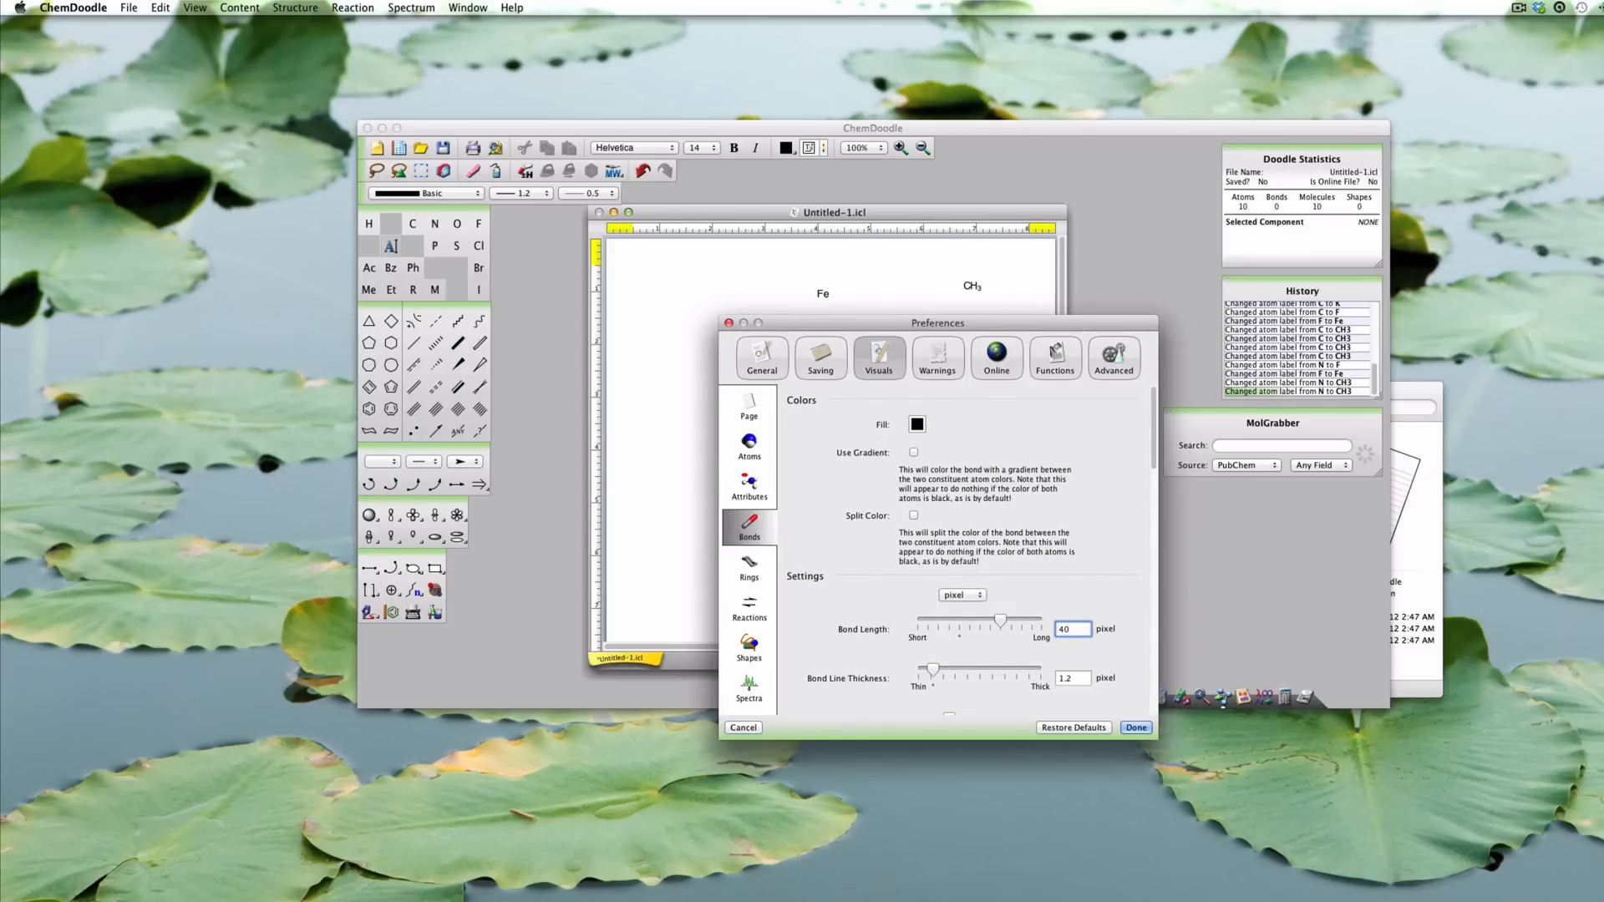
{"action": "left_click", "coordinate": [762, 358]}
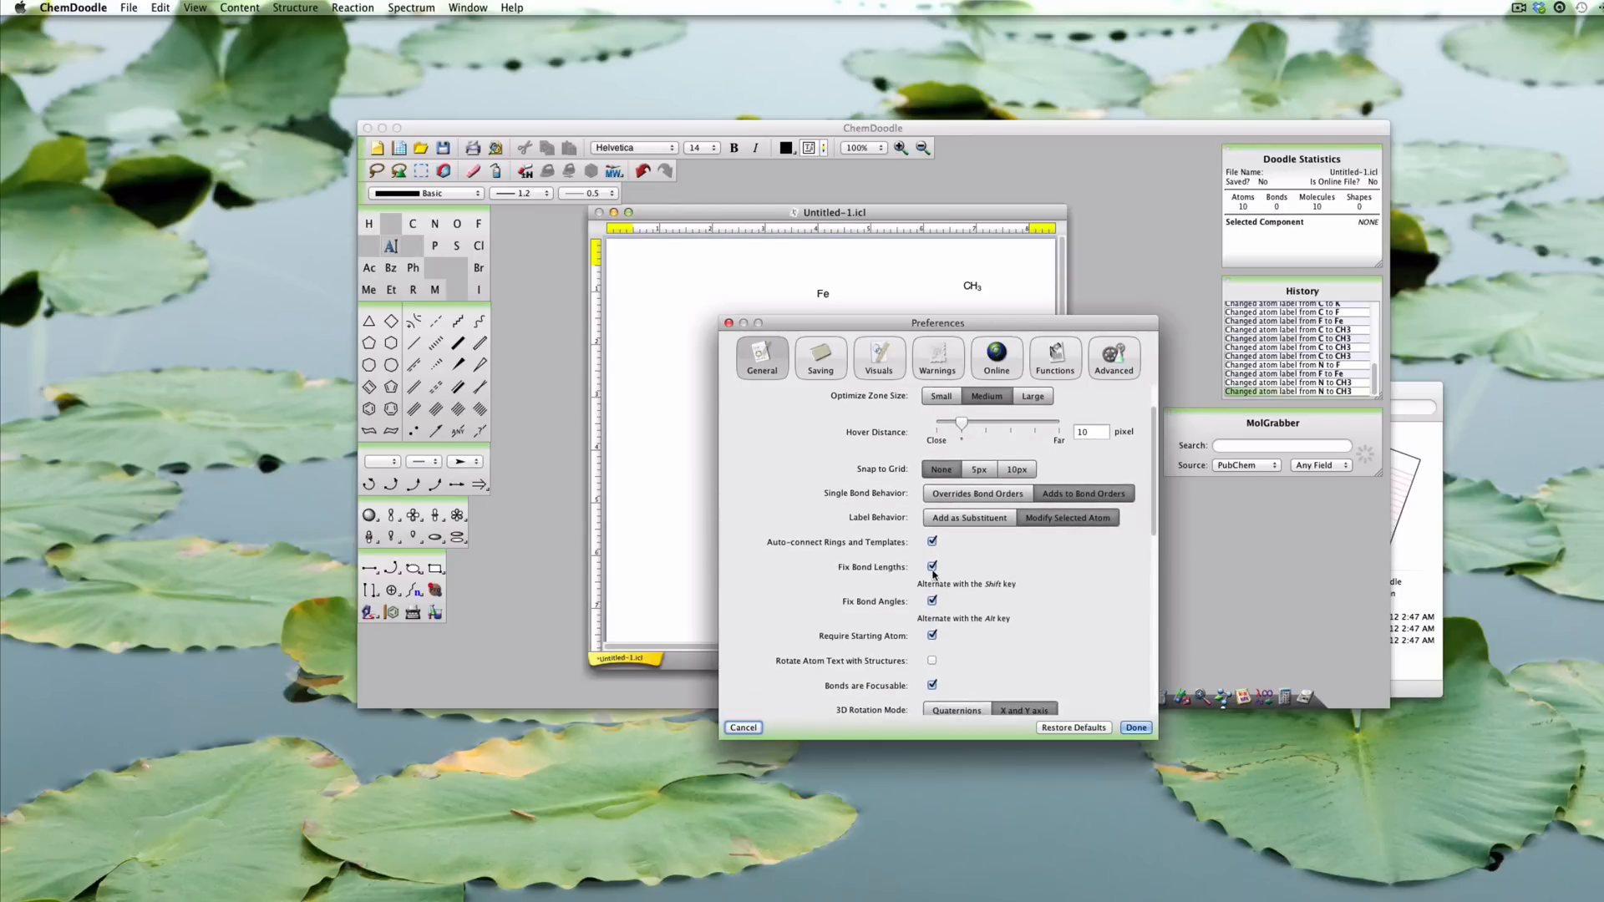
{"action": "left_click", "coordinate": [931, 566]}
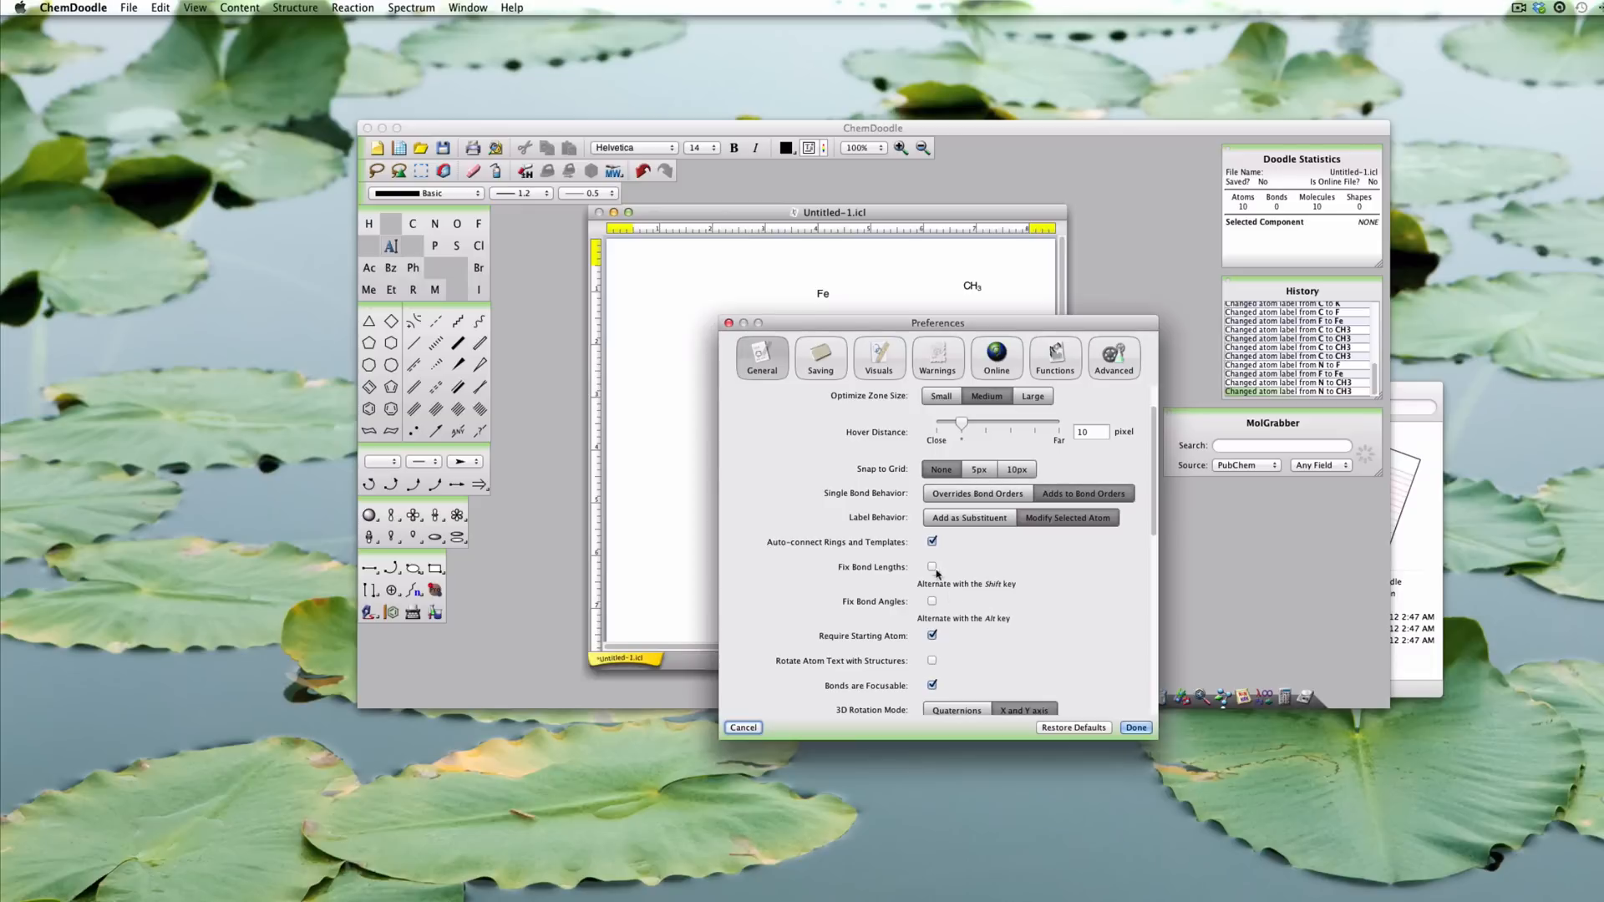
{"action": "left_click", "coordinate": [932, 566]}
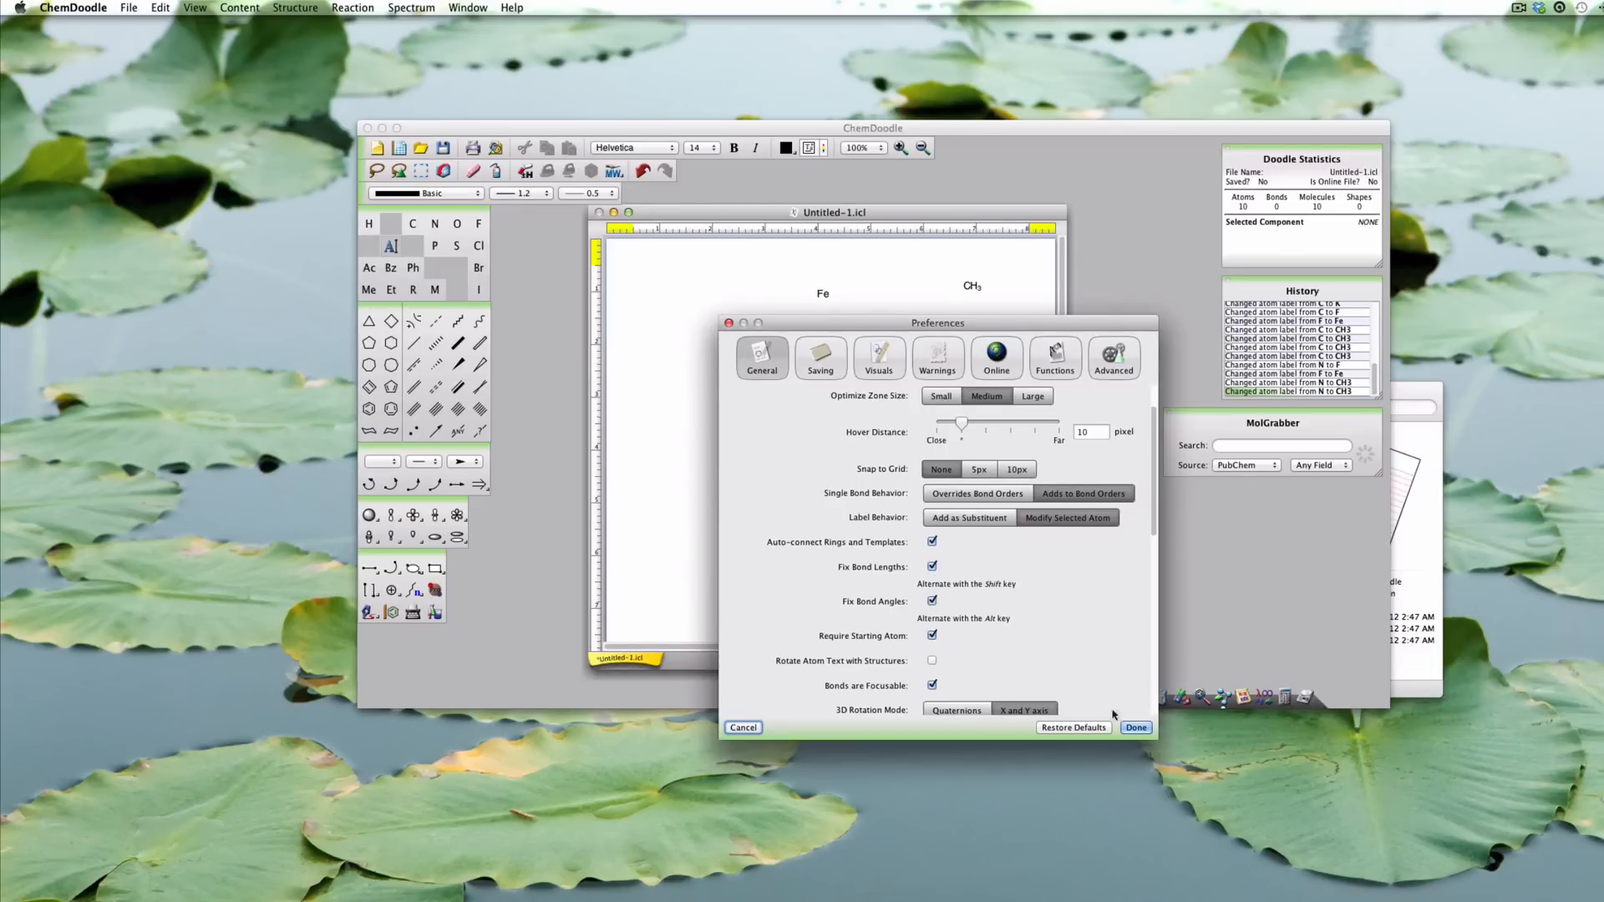
{"action": "left_click", "coordinate": [1136, 726]}
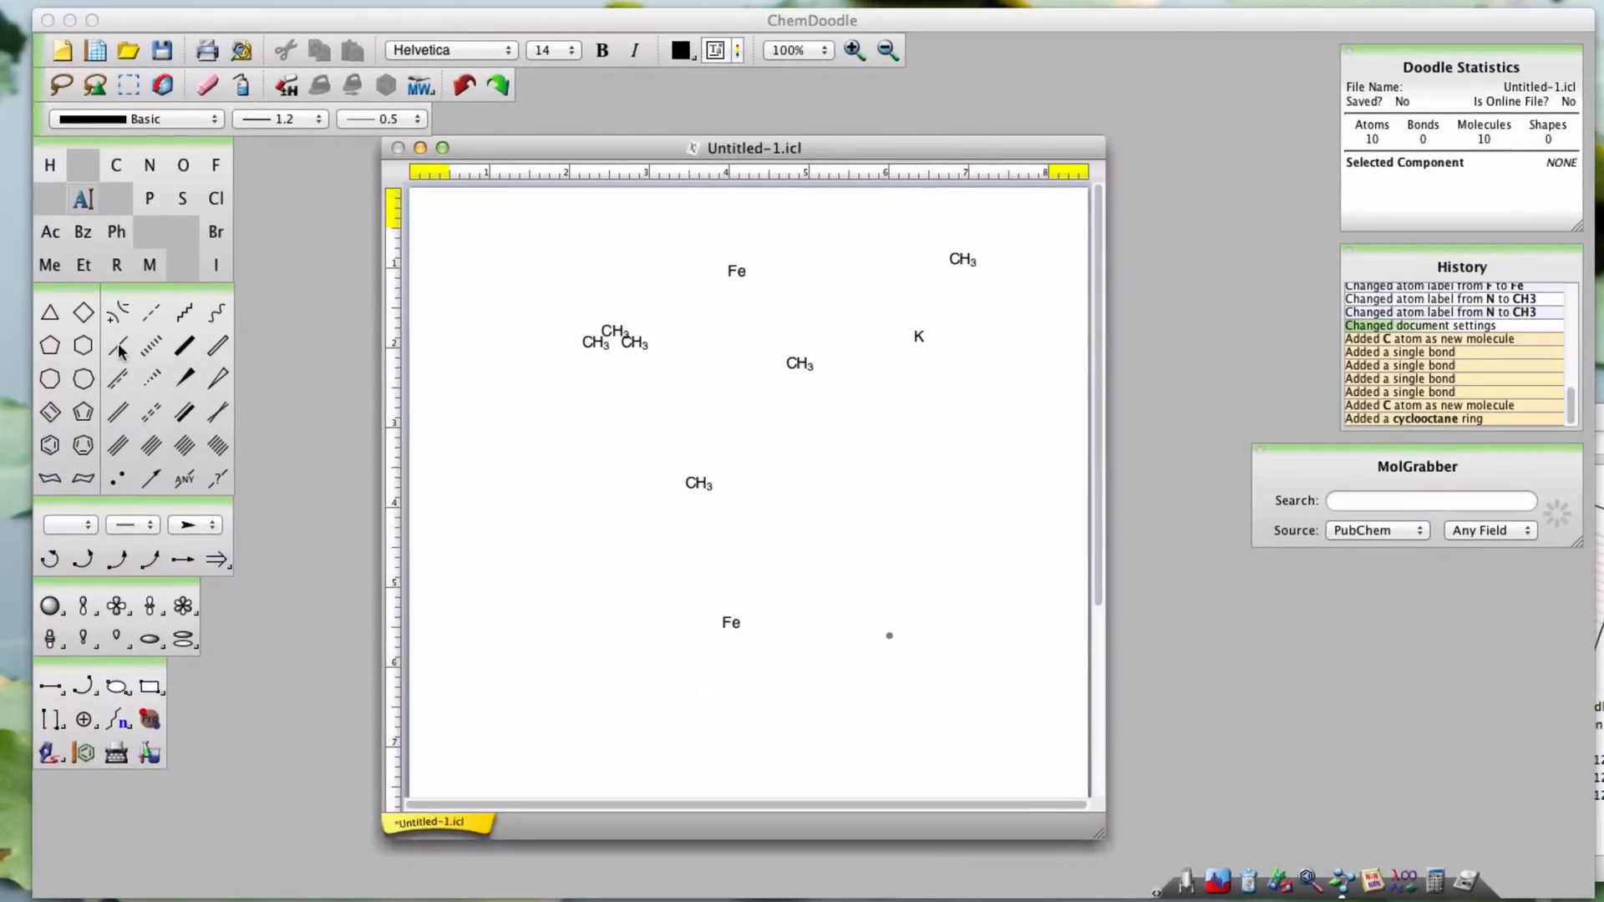
Draw a freely angled, uneven-length three-bond zigzag chain left of the middle CH3 label
{"action": "left_click", "coordinate": [117, 345]}
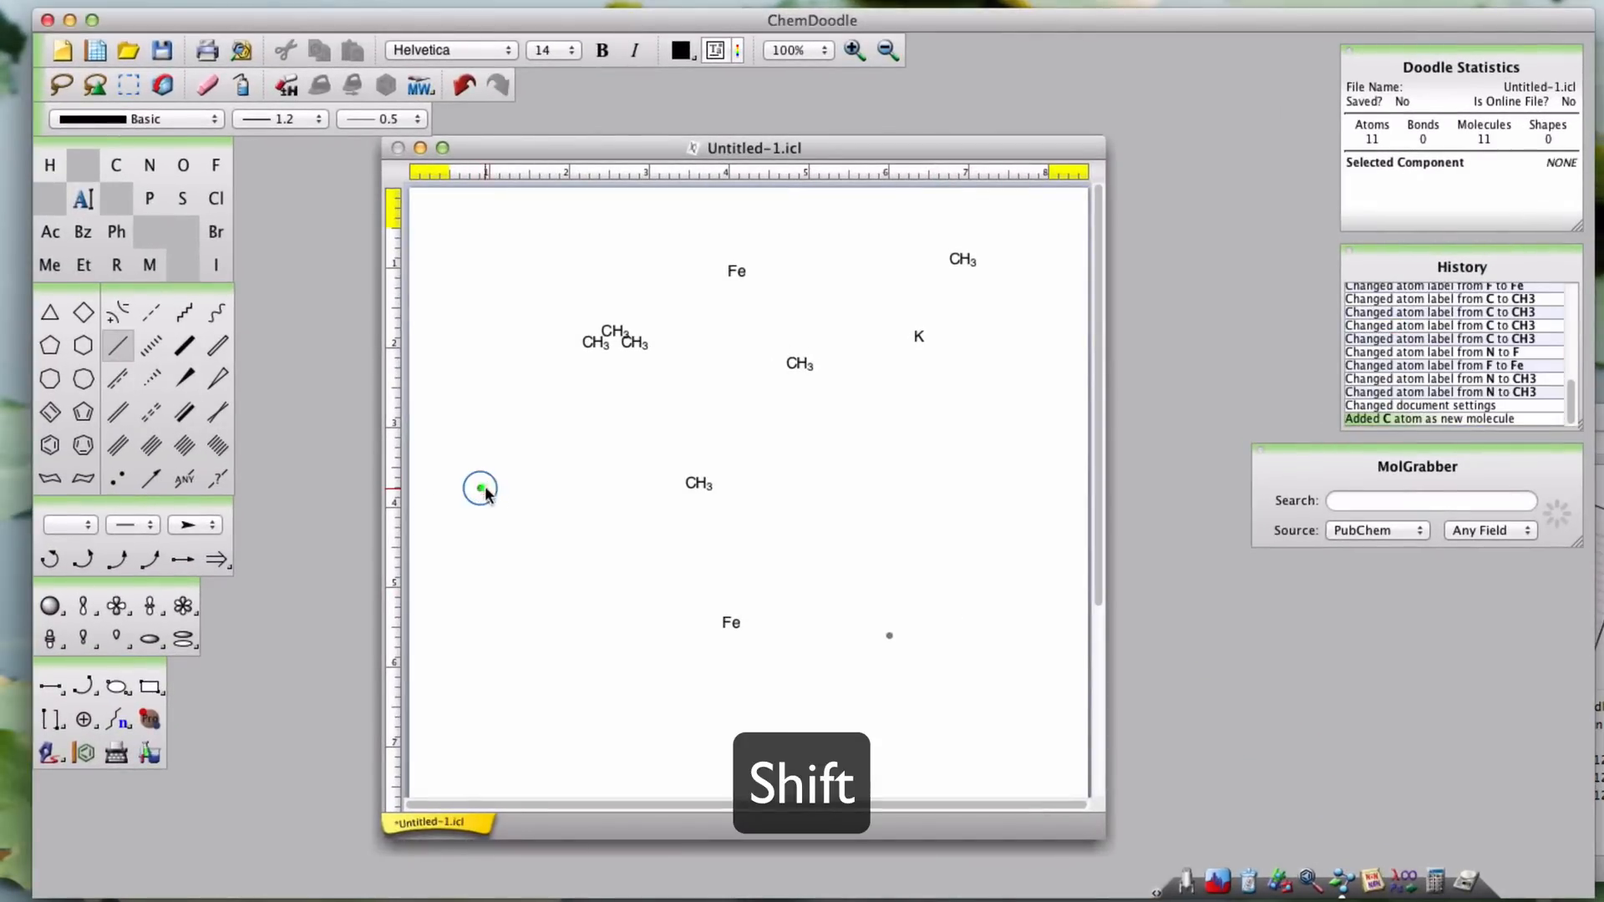
{"action": "left_click_drag", "start_coordinate": [481, 488], "coordinate": [558, 488]}
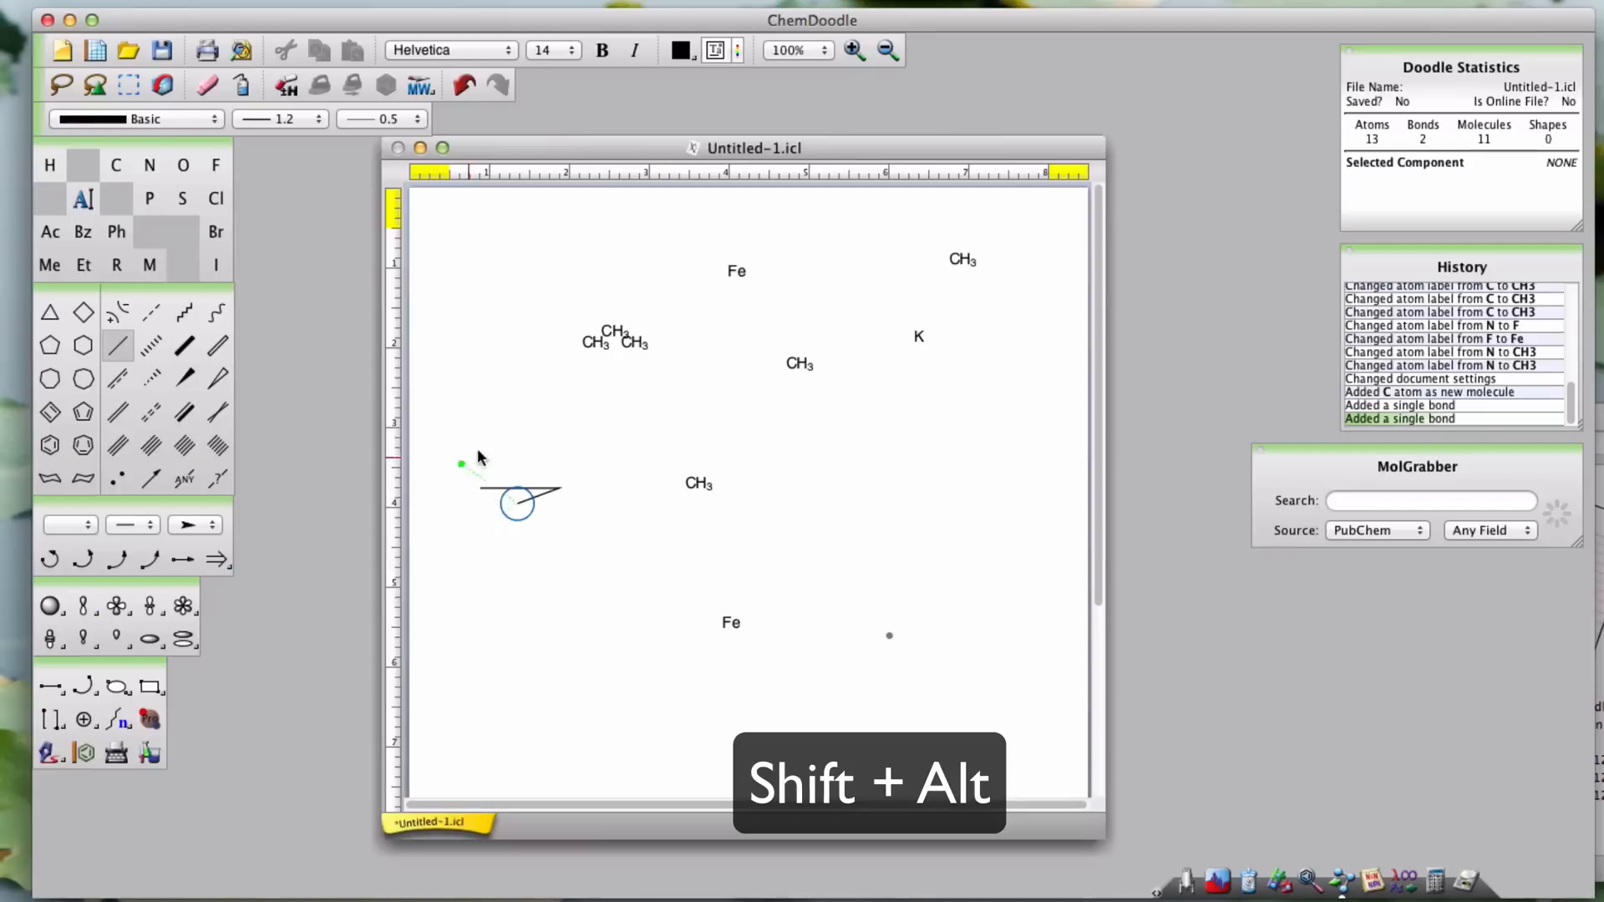
{"action": "left_click_drag", "start_coordinate": [461, 462], "coordinate": [583, 515]}
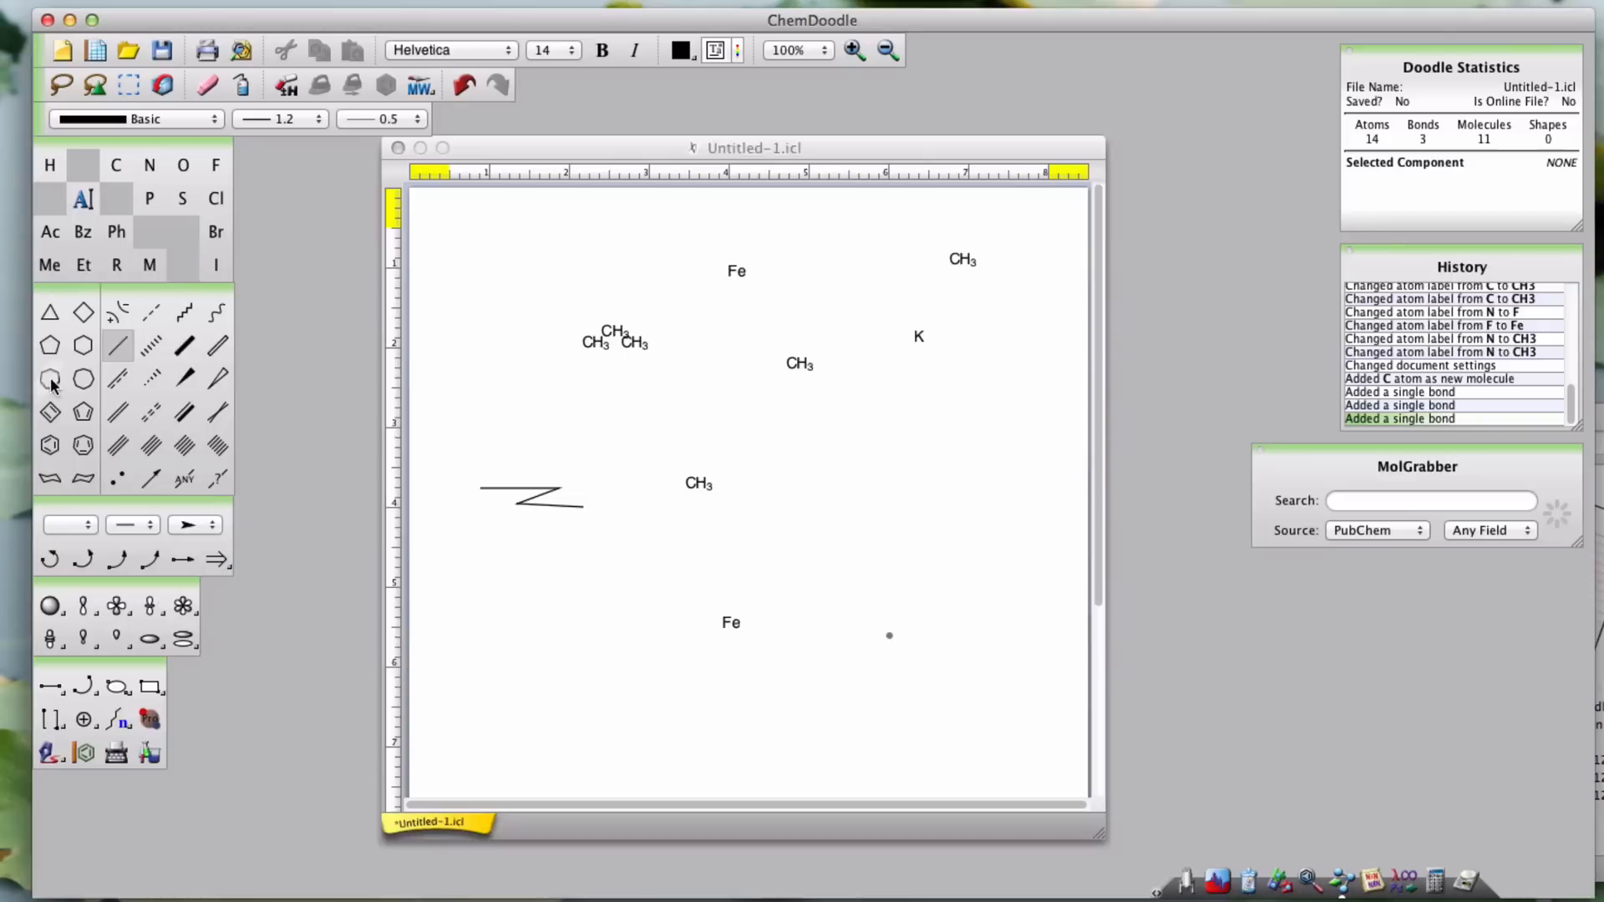
{"action": "left_click", "coordinate": [854, 421]}
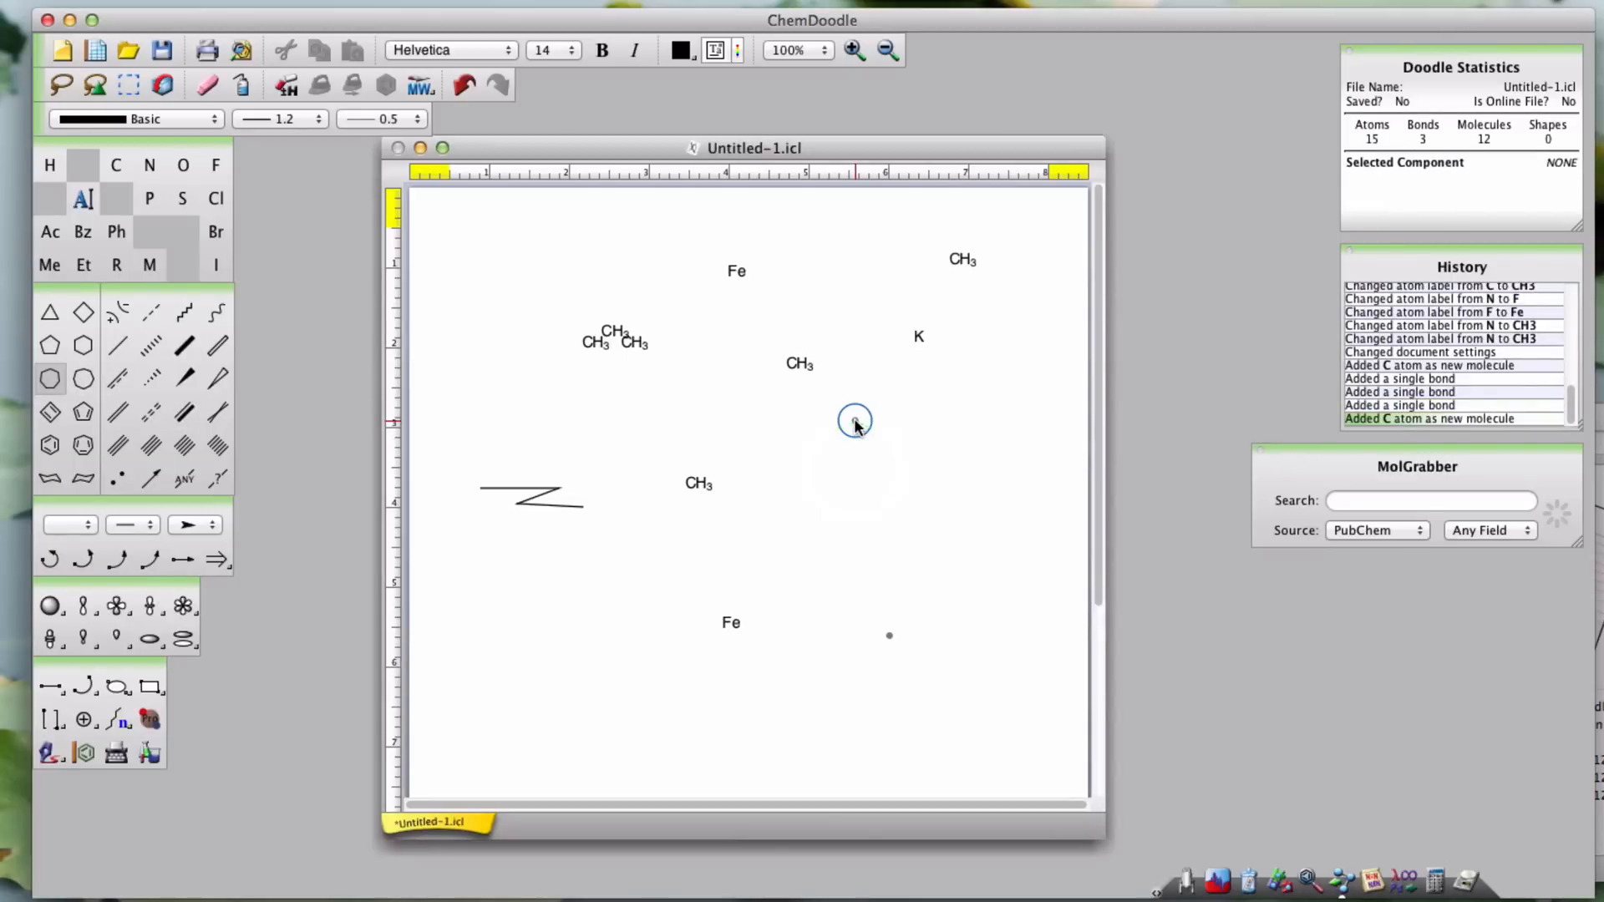